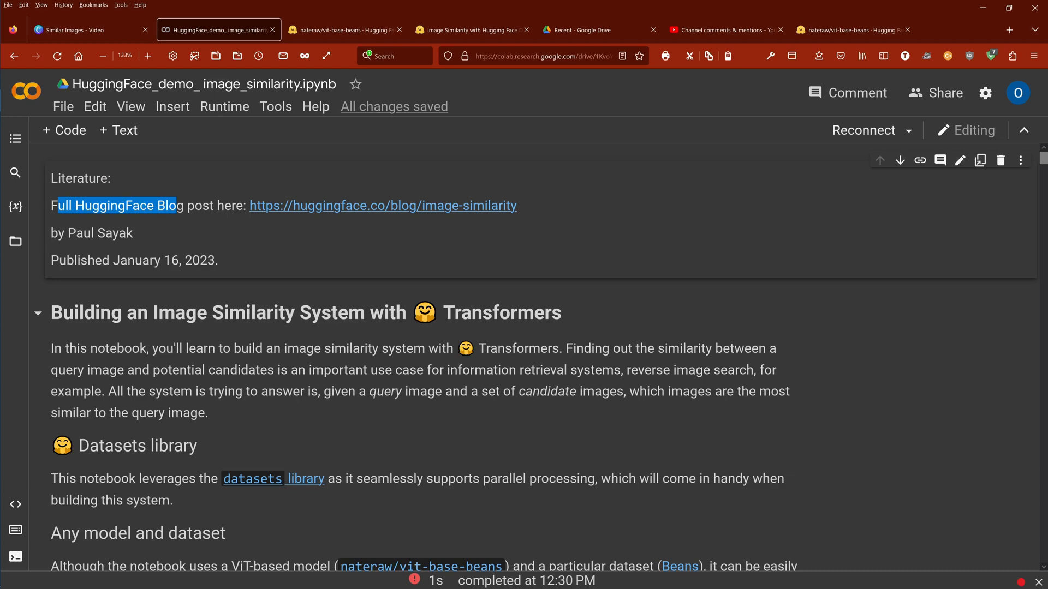
Open the Image Similarity blog post and highlight its January 16, 2023 publication date.
click(383, 206)
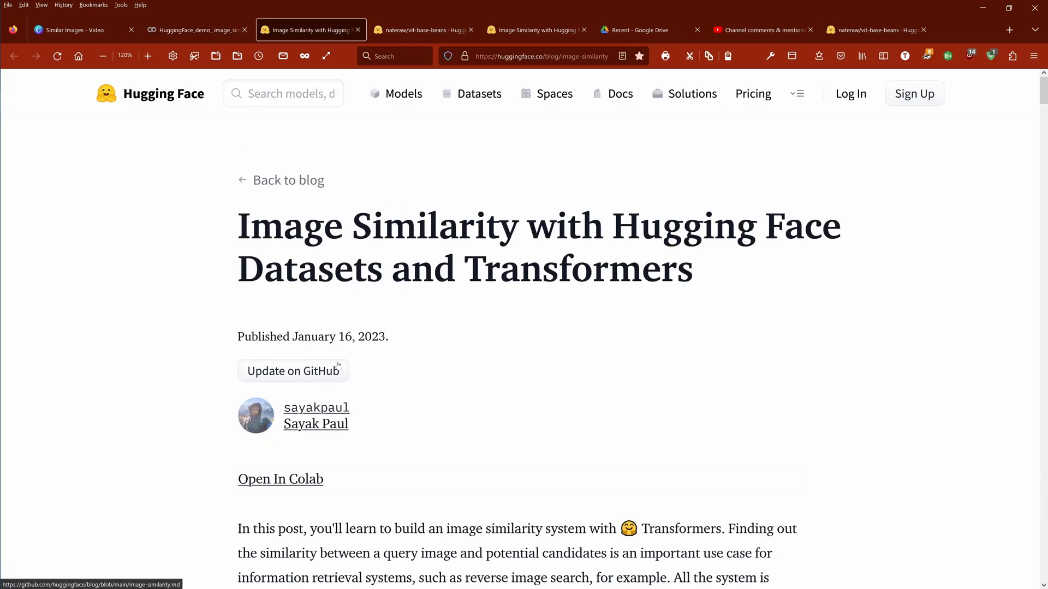
drag(313, 336, 389, 336)
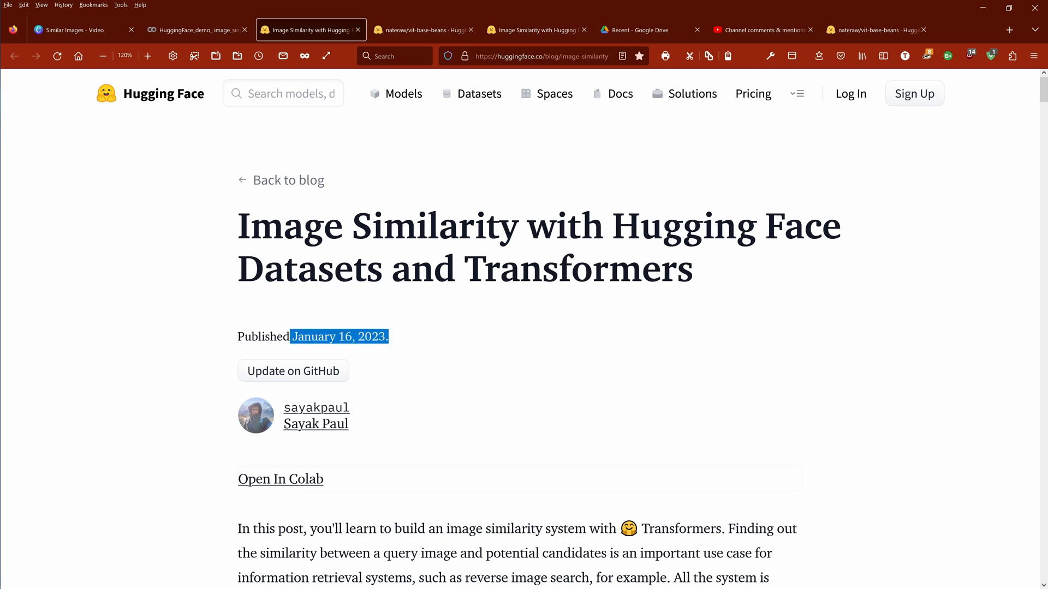
mouse_move(319, 487)
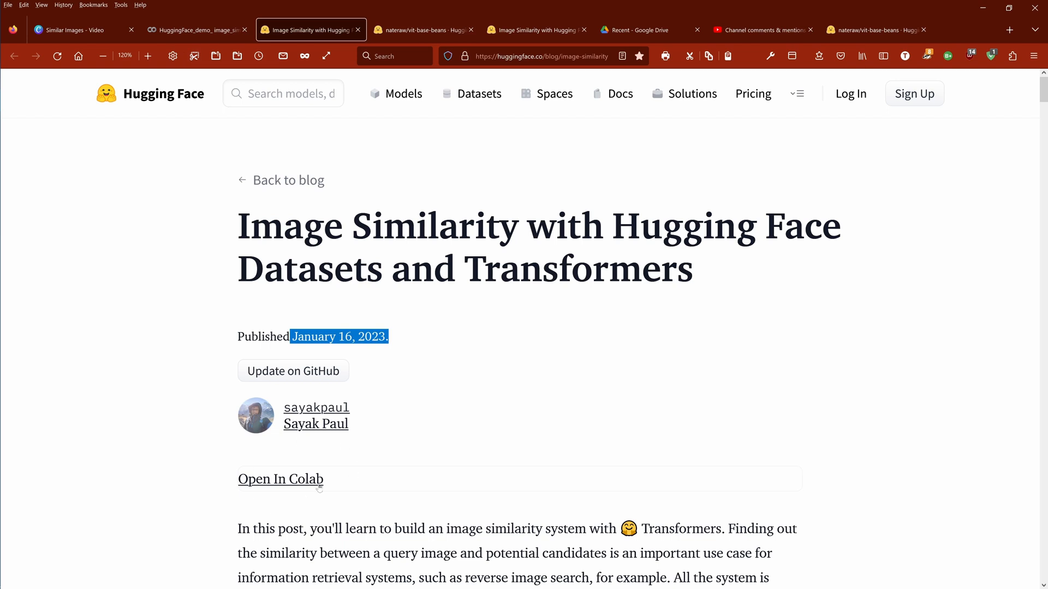
Return to the Colab notebook and highlight its main heading and the phrase 'ViT-based model'.
click(195, 29)
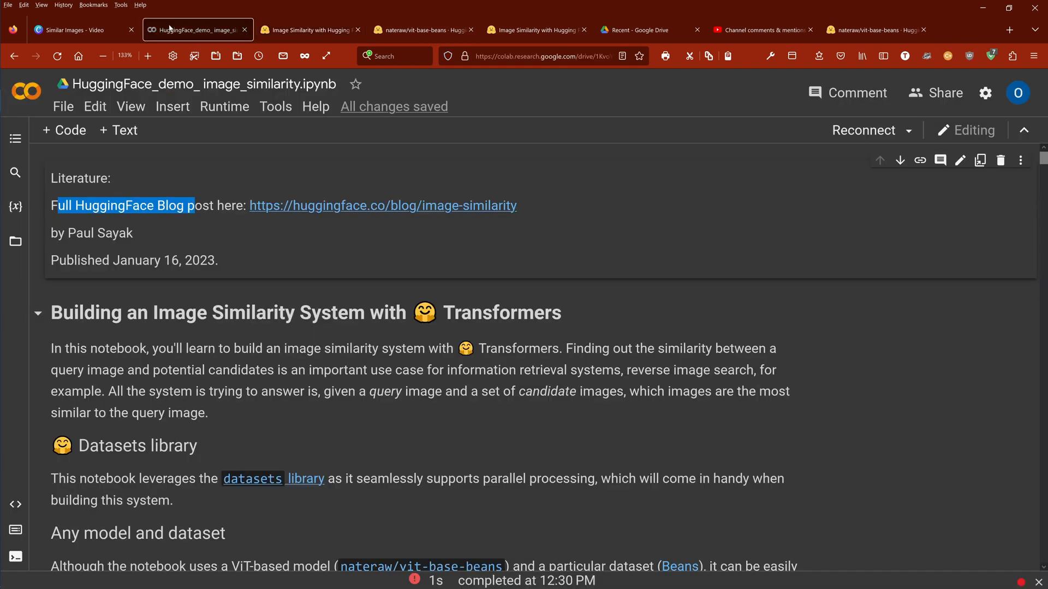
mouse_move(298, 229)
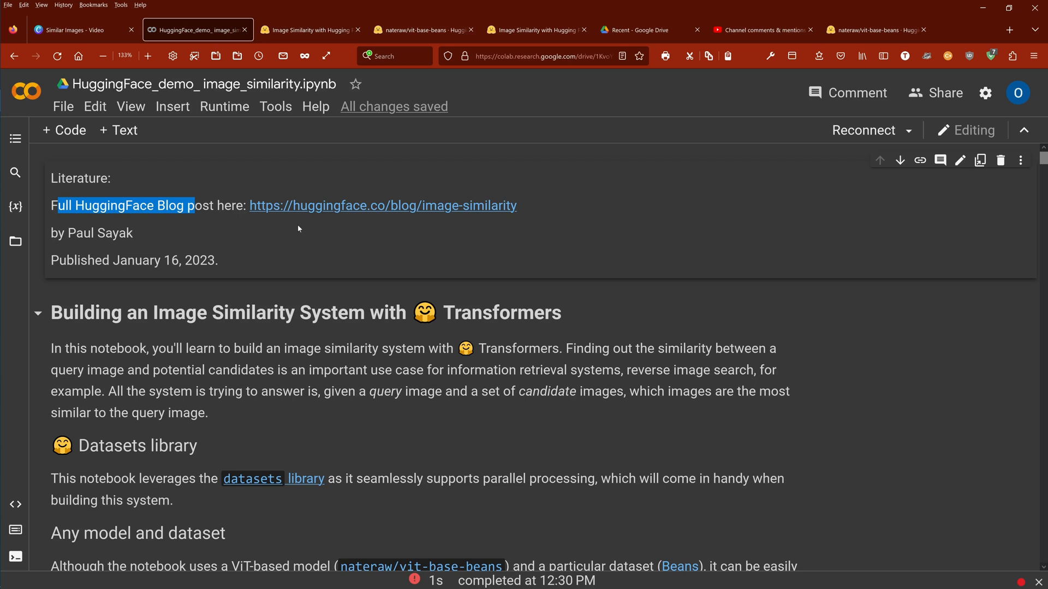
double_click(181, 312)
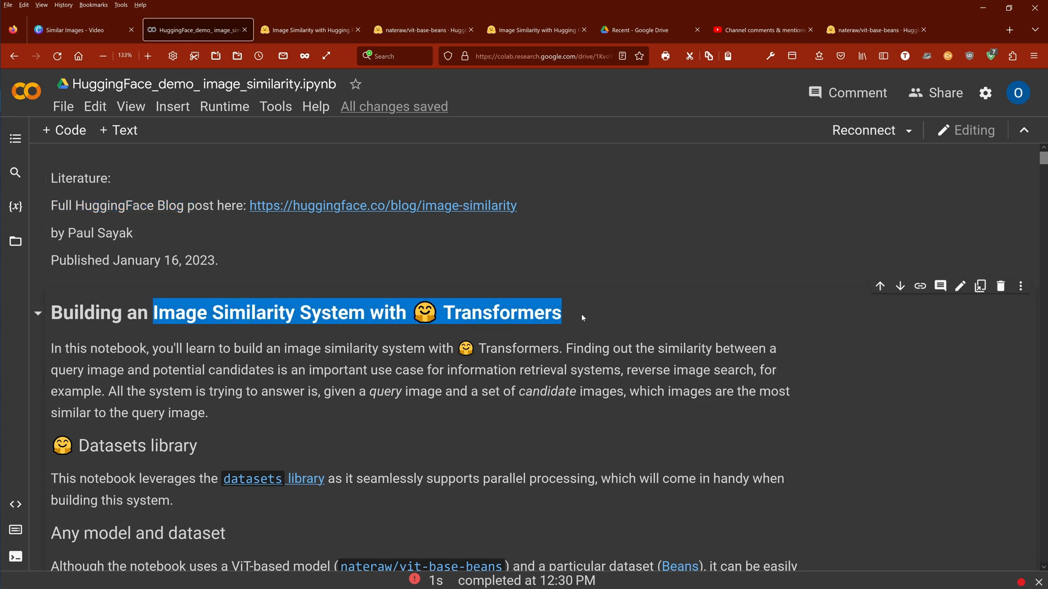
mouse_move(619, 241)
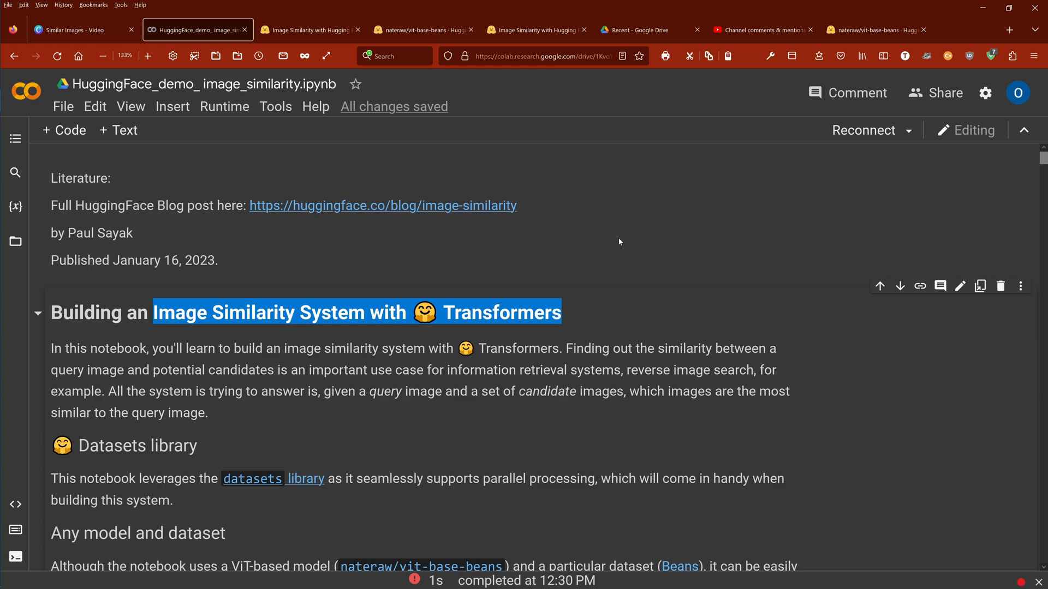
scroll(down, 3)
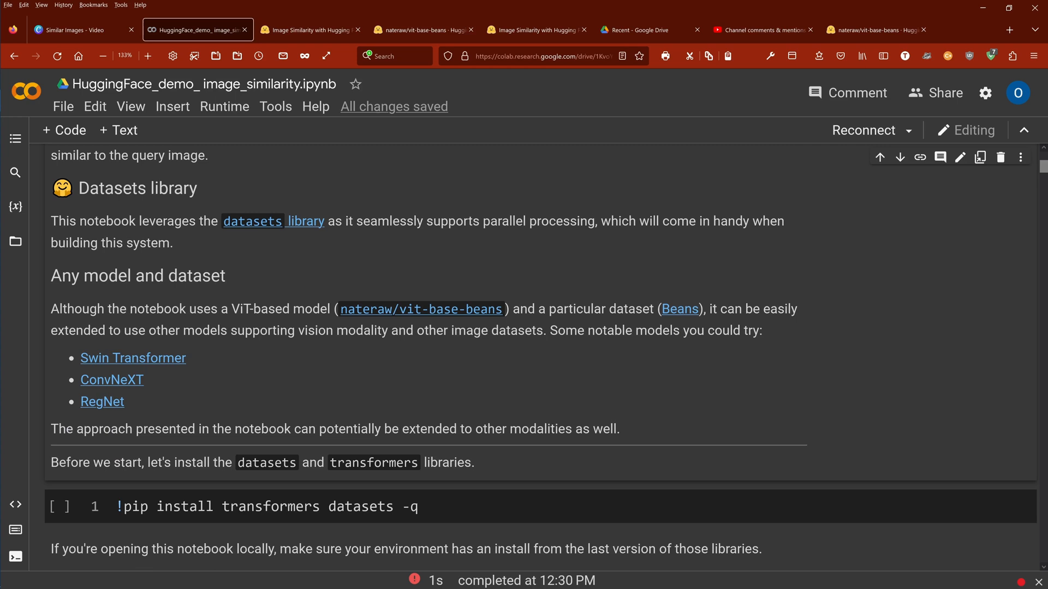
double_click(280, 308)
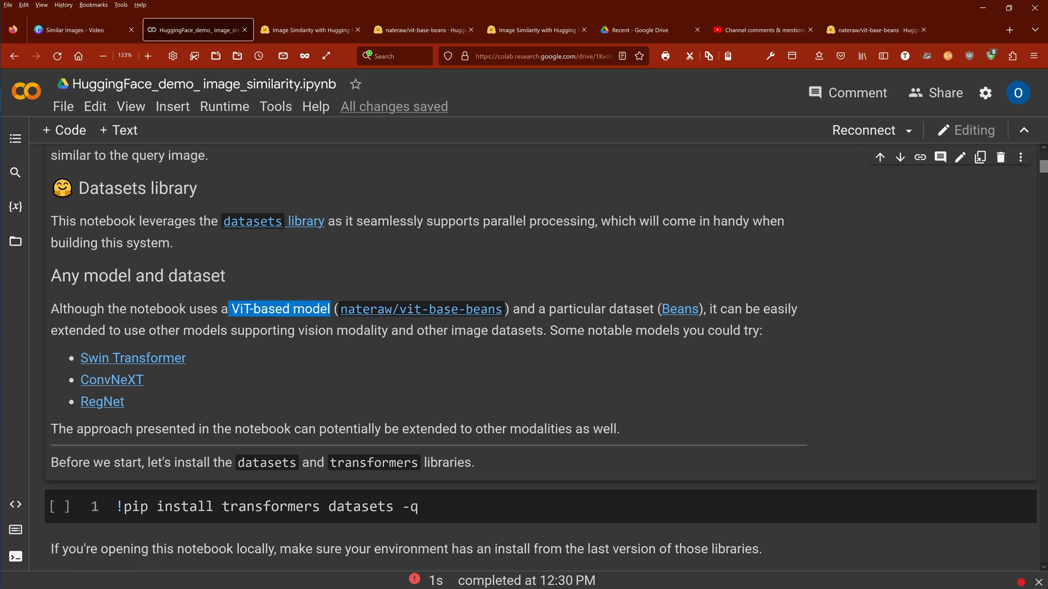
mouse_move(221, 152)
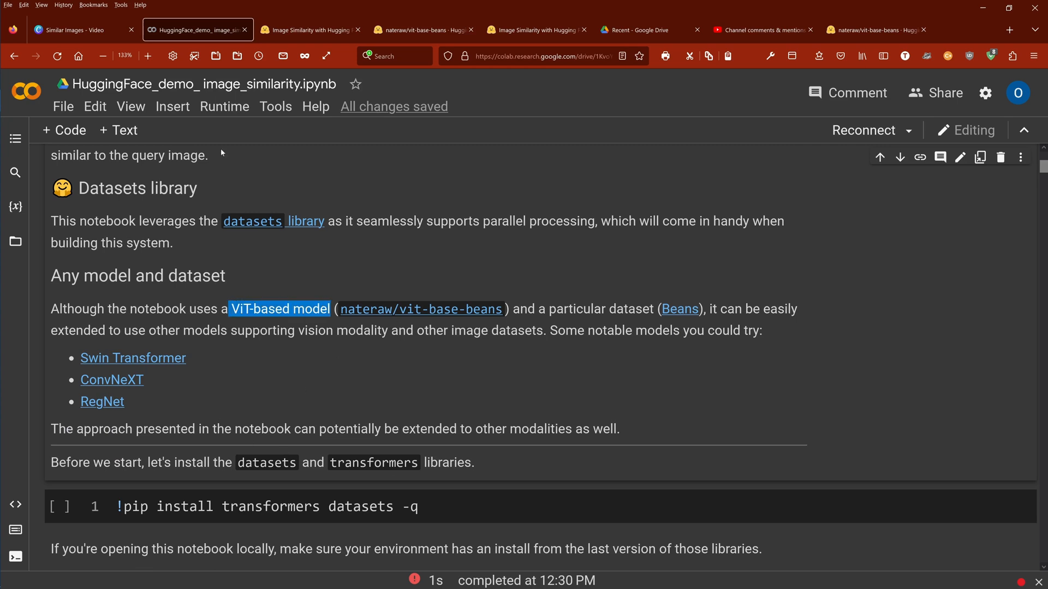
Run the transformers/datasets install cell past the high-RAM warning, then highlight the nateraw/vit-base-beans checkpoint.
click(60, 506)
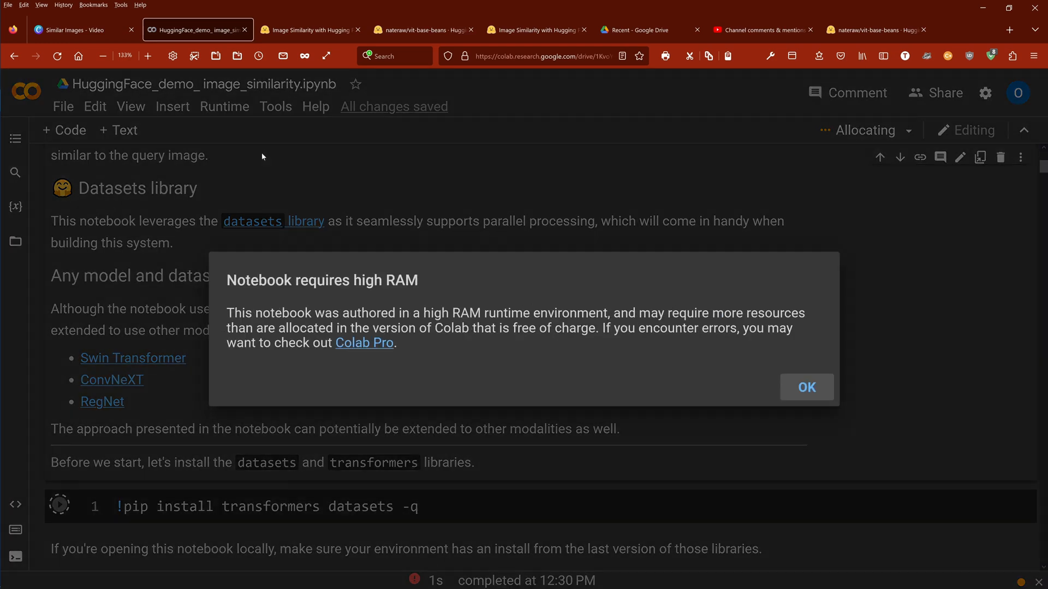
click(806, 387)
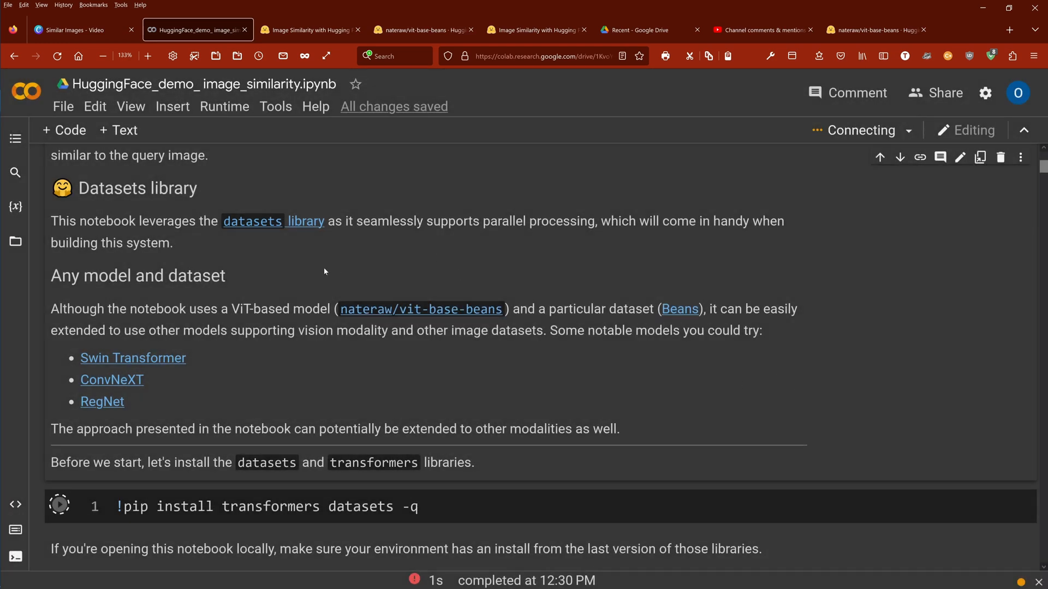
scroll(down, 3)
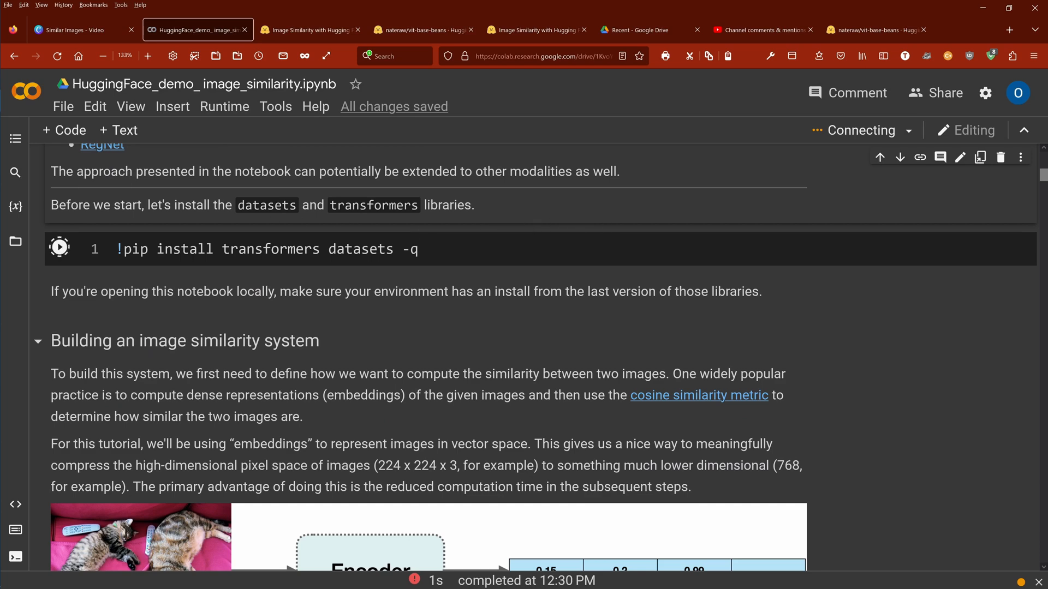
click(59, 246)
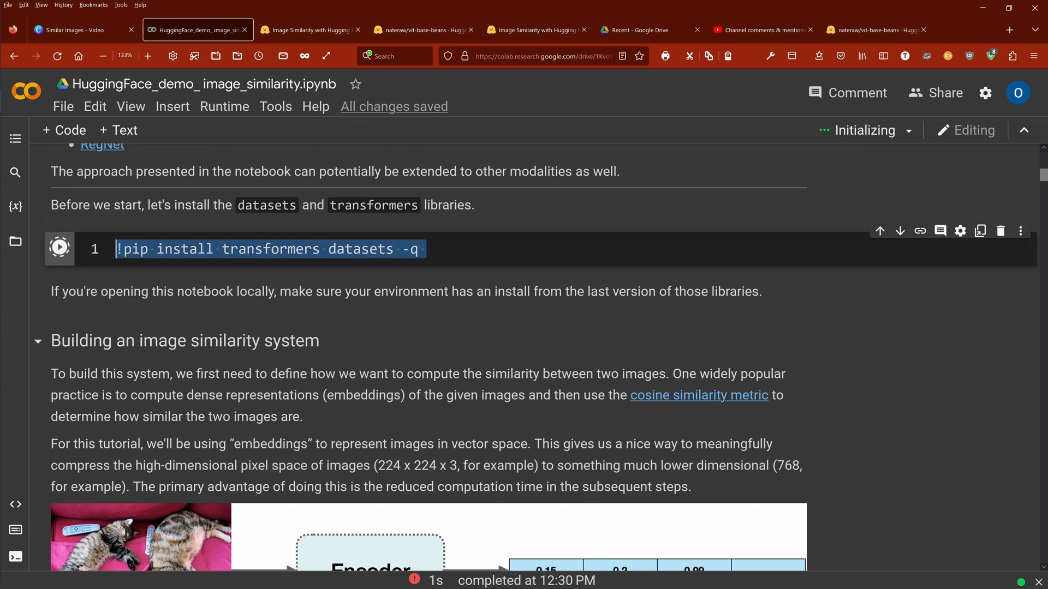
scroll(down, 3)
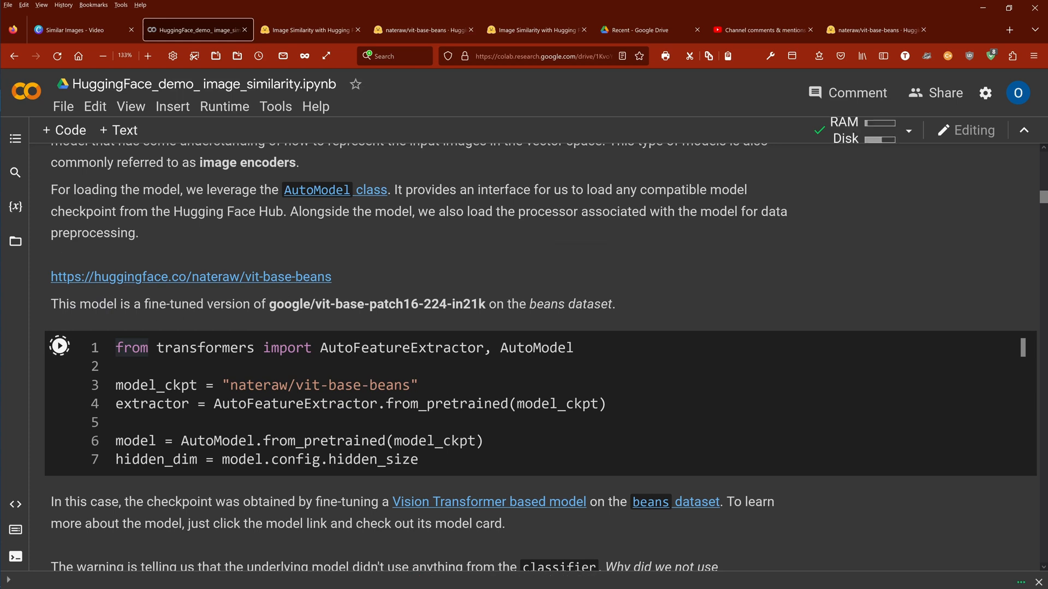
drag(115, 385, 461, 403)
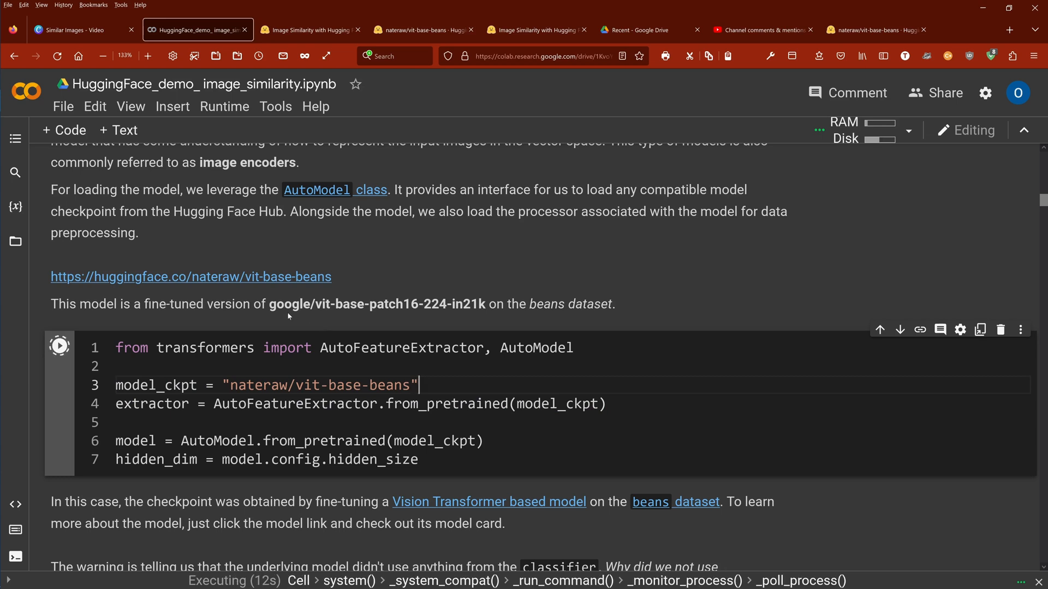
mouse_move(357, 320)
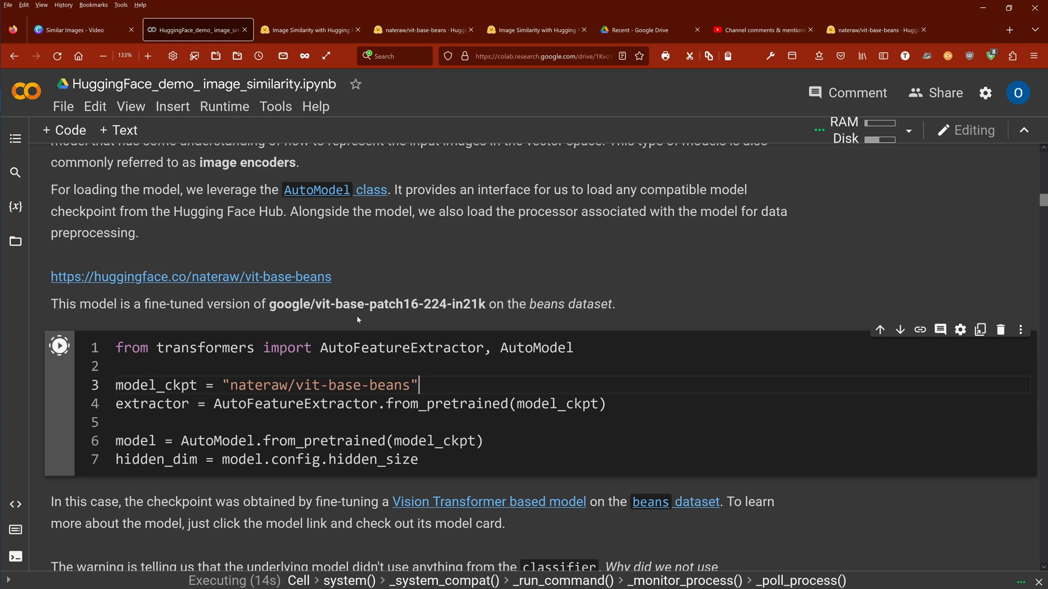
mouse_move(430, 321)
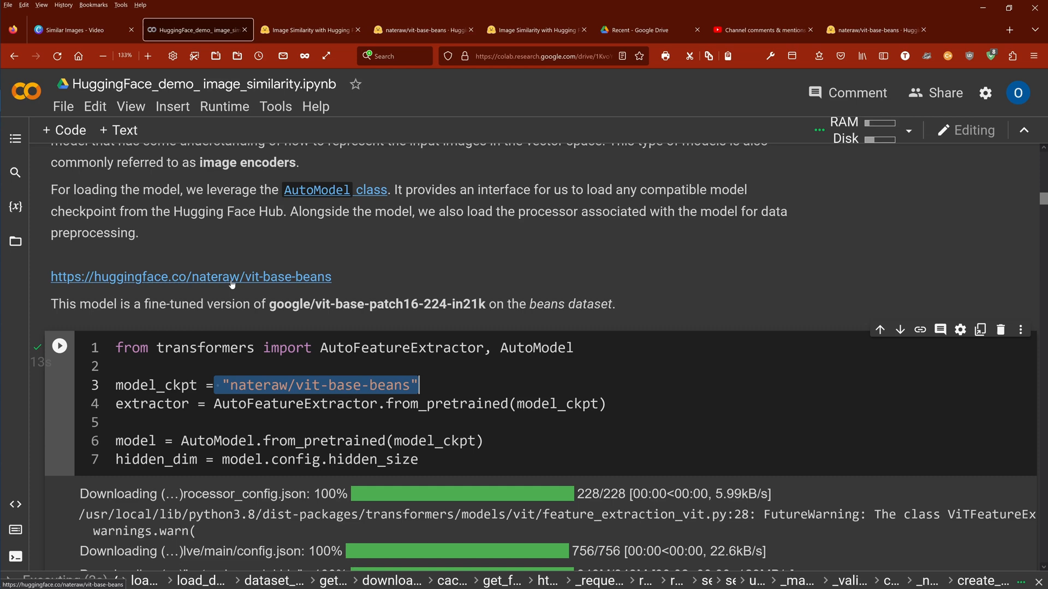
mouse_move(308, 256)
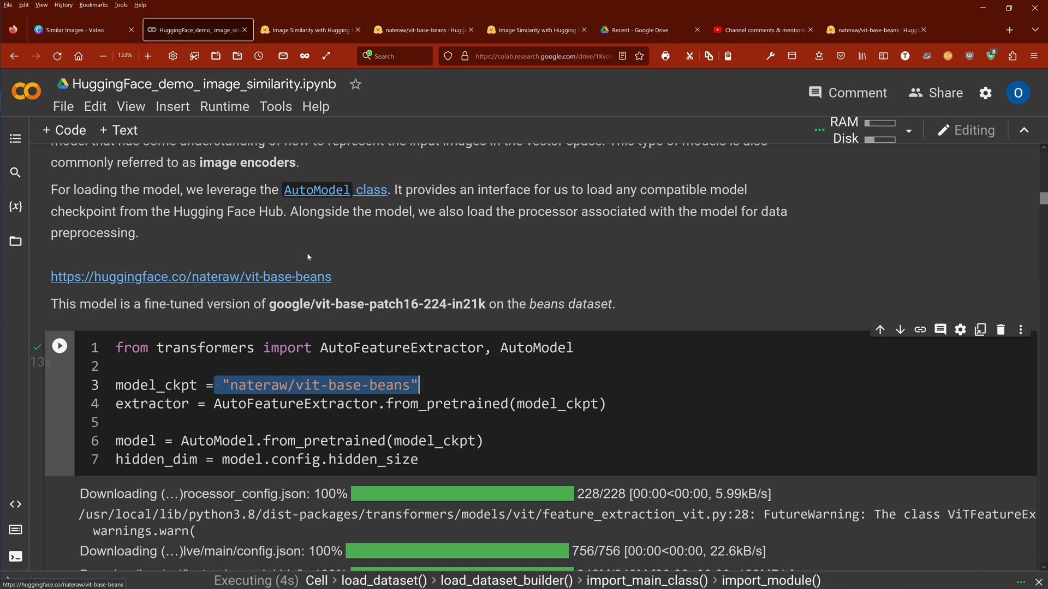
Open the nateraw/vit-base-beans model page, view its files, then return to the model card.
click(424, 30)
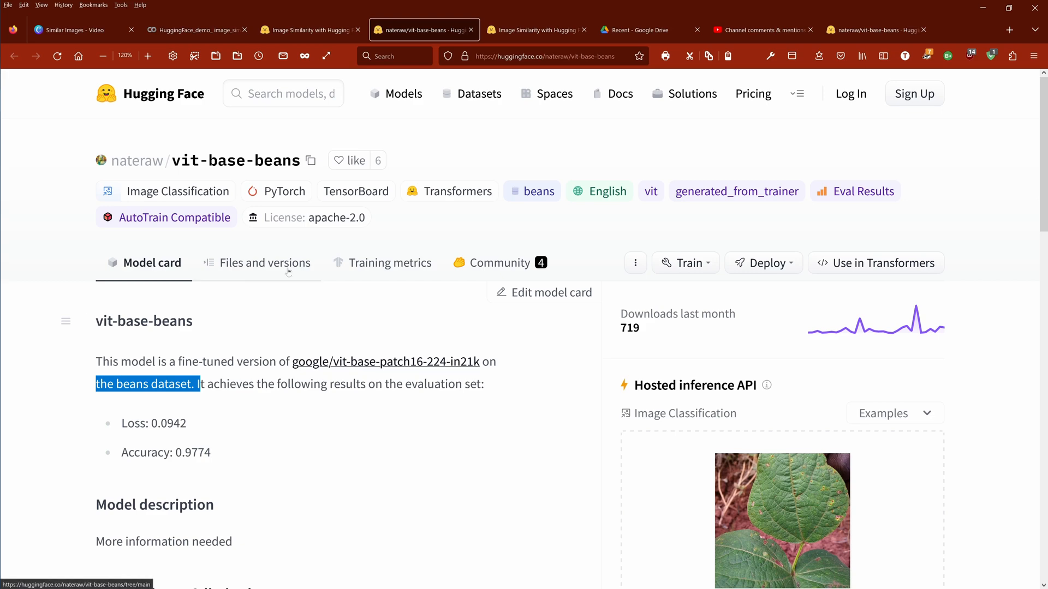
click(264, 263)
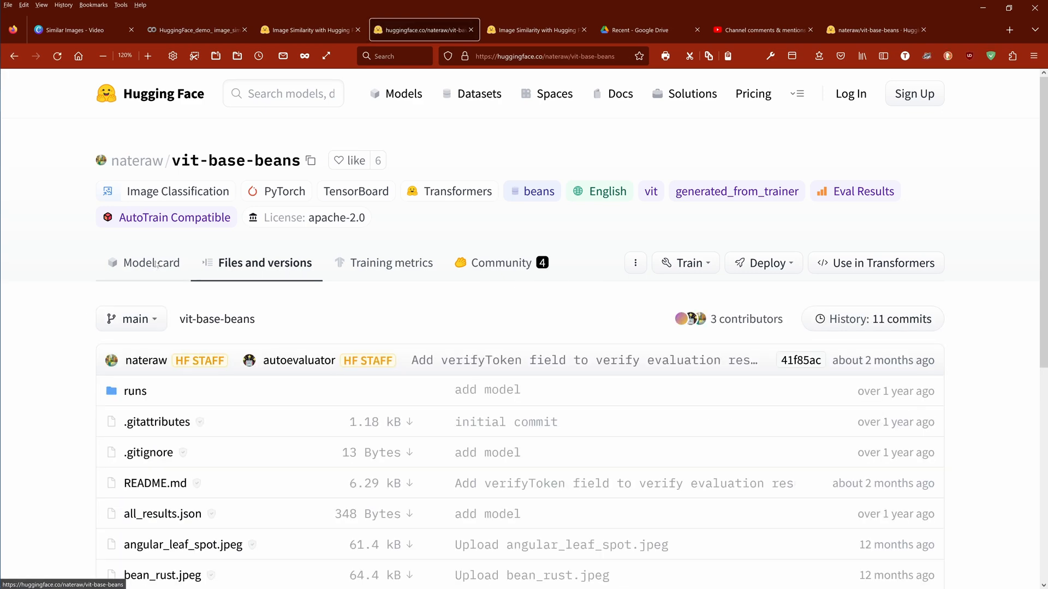
click(150, 262)
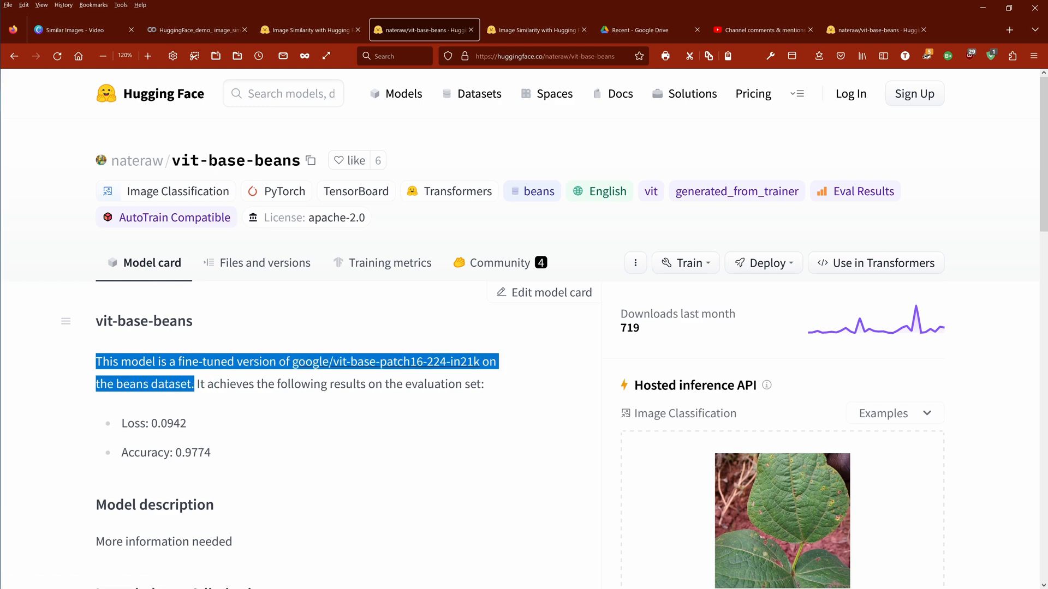
Back in the notebook, reach the load_dataset('beans') cell and the sample train leaf image.
click(197, 30)
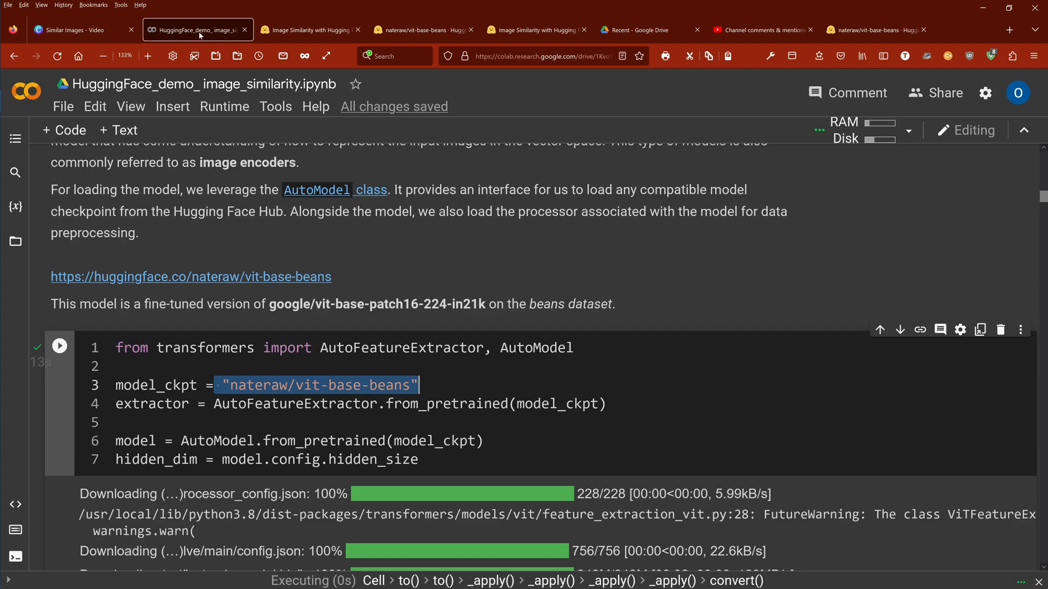
scroll(down, 3)
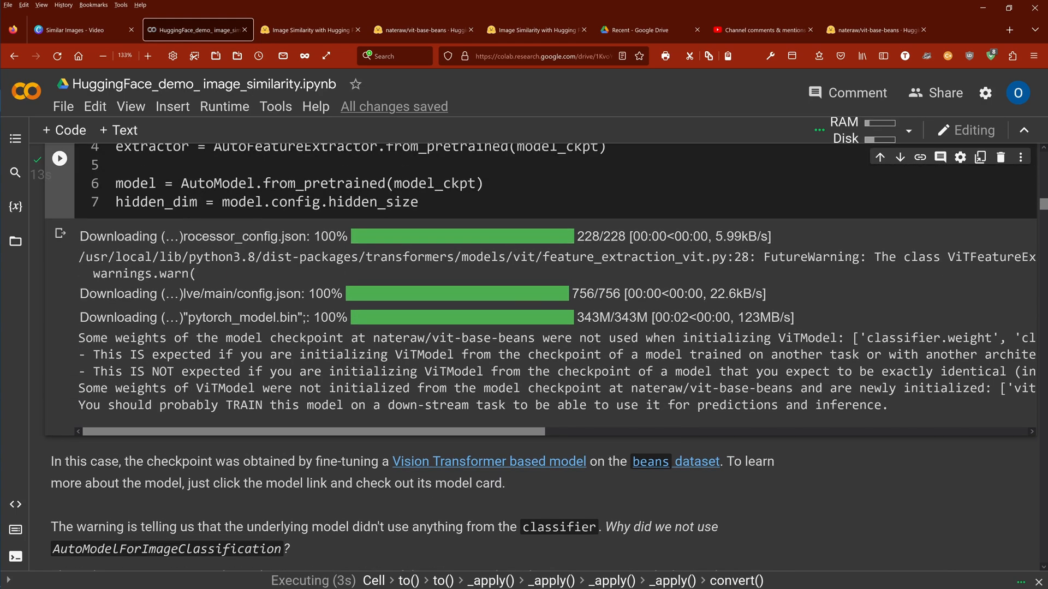
scroll(down, 3)
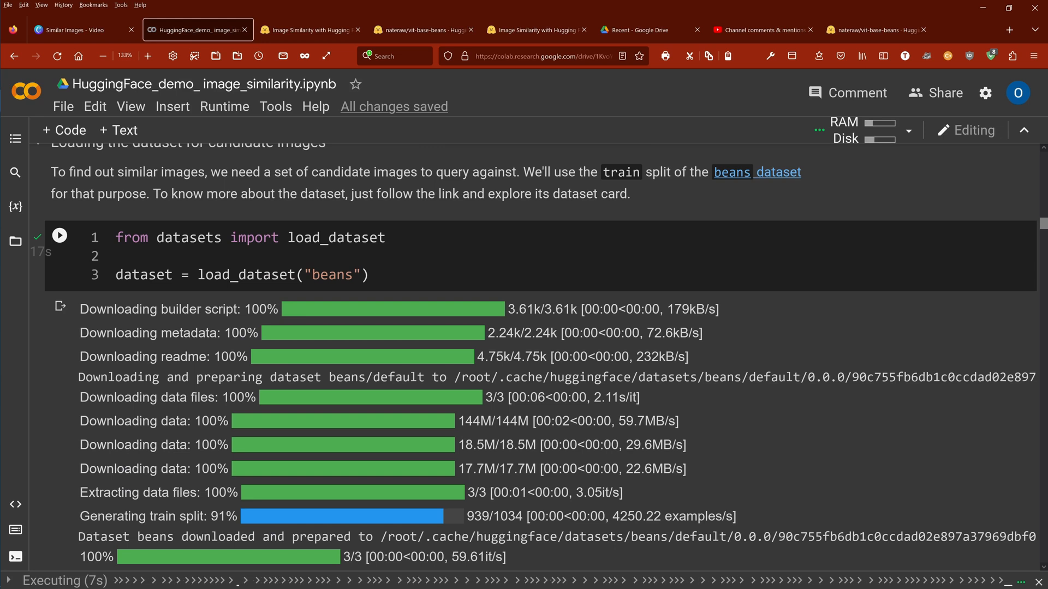
double_click(336, 237)
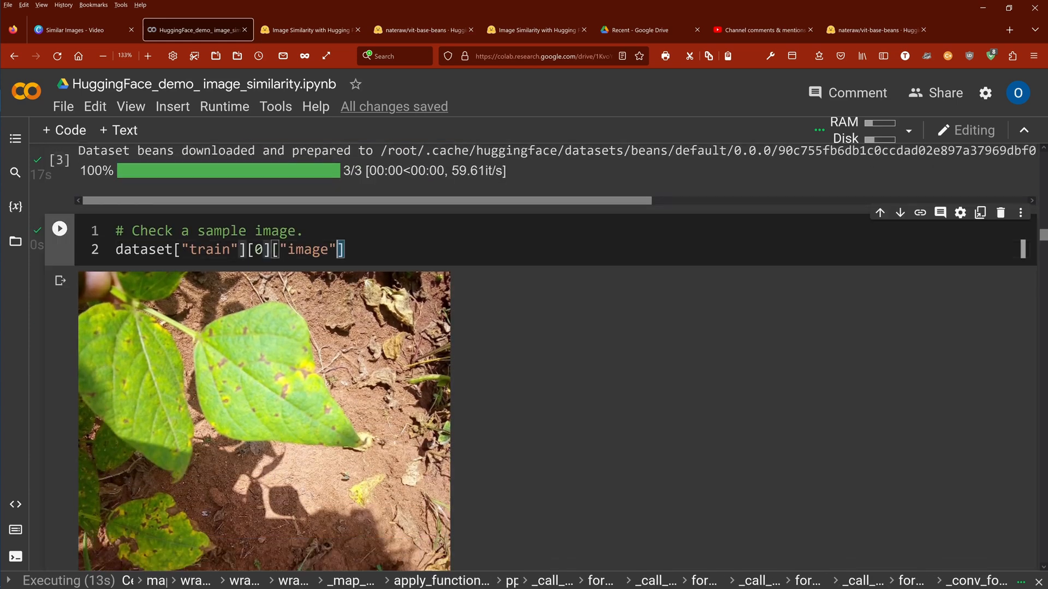
Highlight the sample image lookup line and the 'healthy' label while covering features, mappings and subset.
triple_click(229, 250)
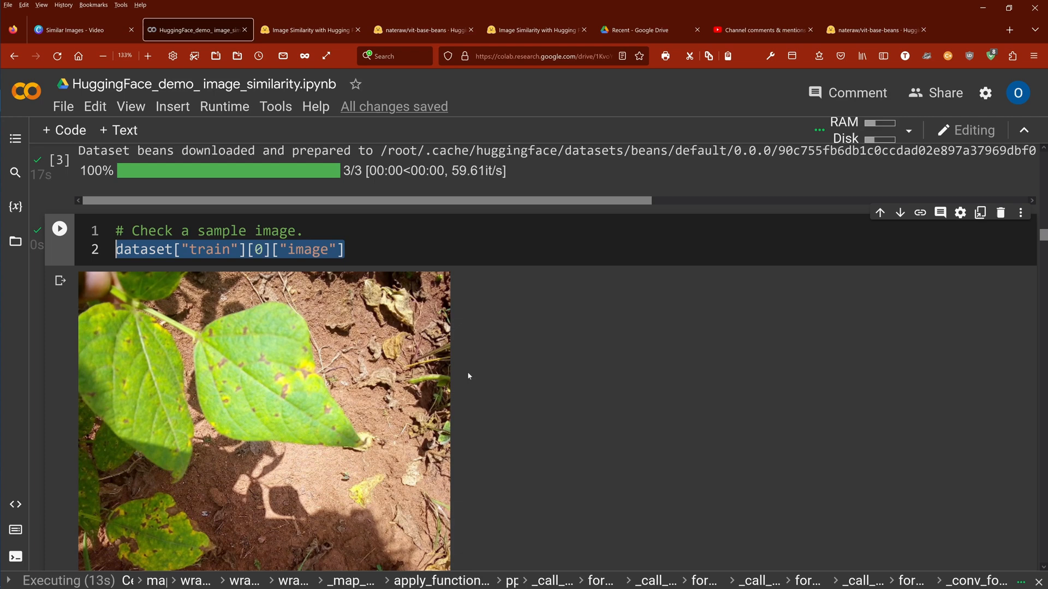
scroll(down, 3)
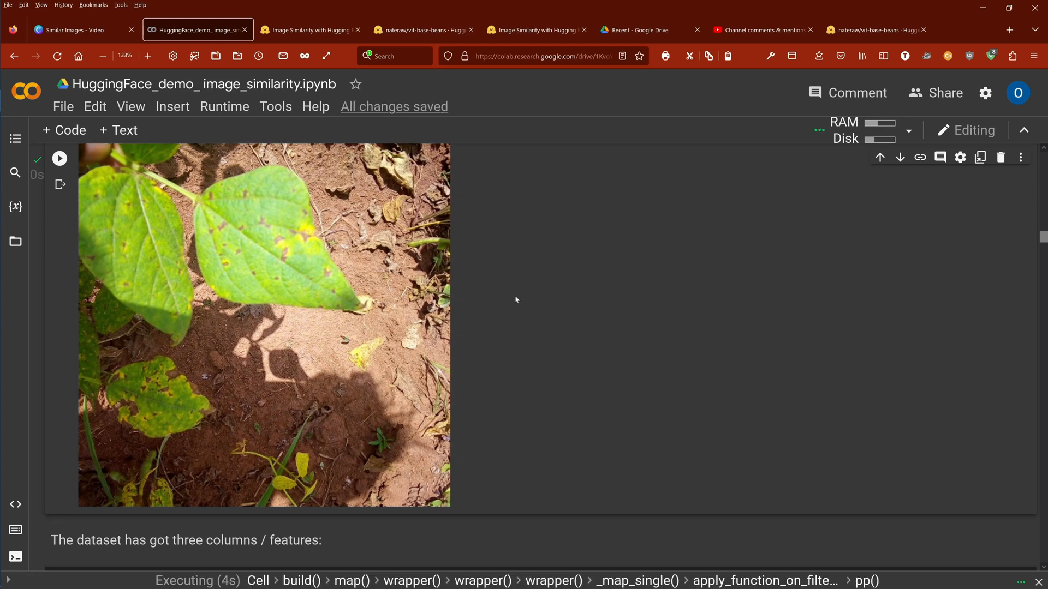
scroll(down, 3)
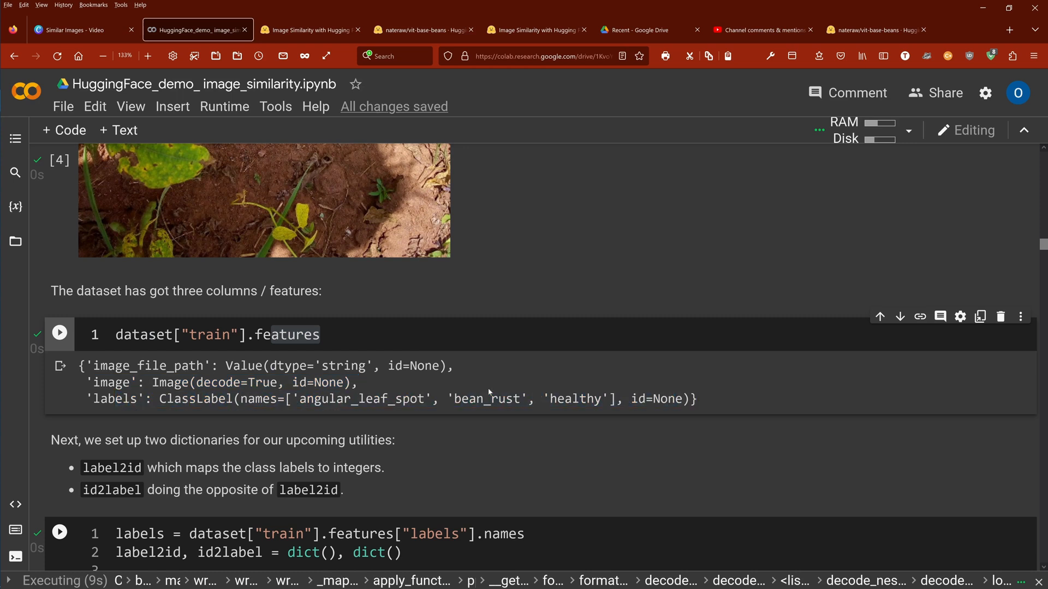
double_click(353, 399)
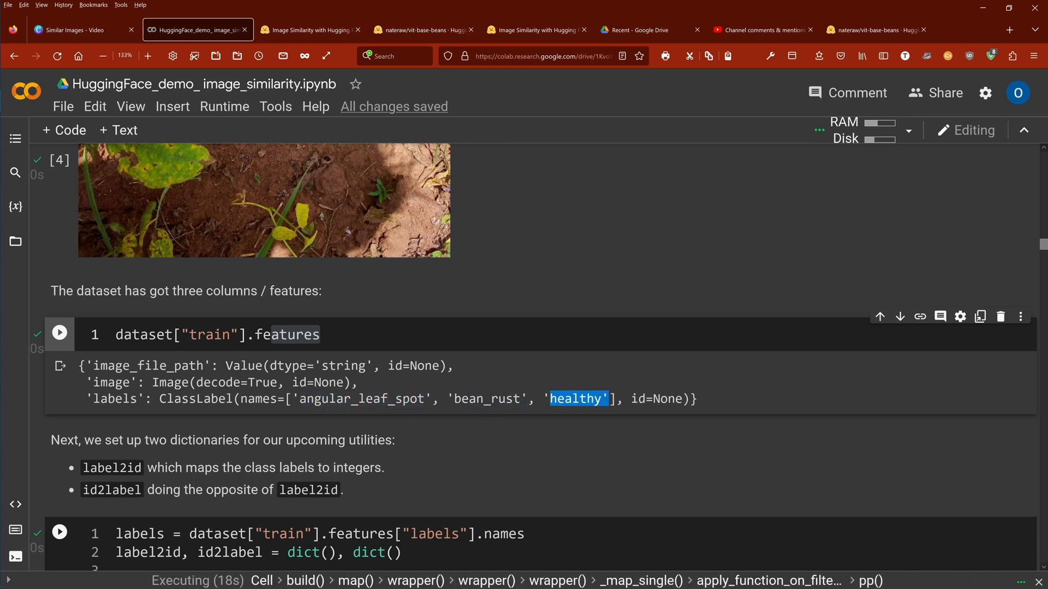
scroll(down, 3)
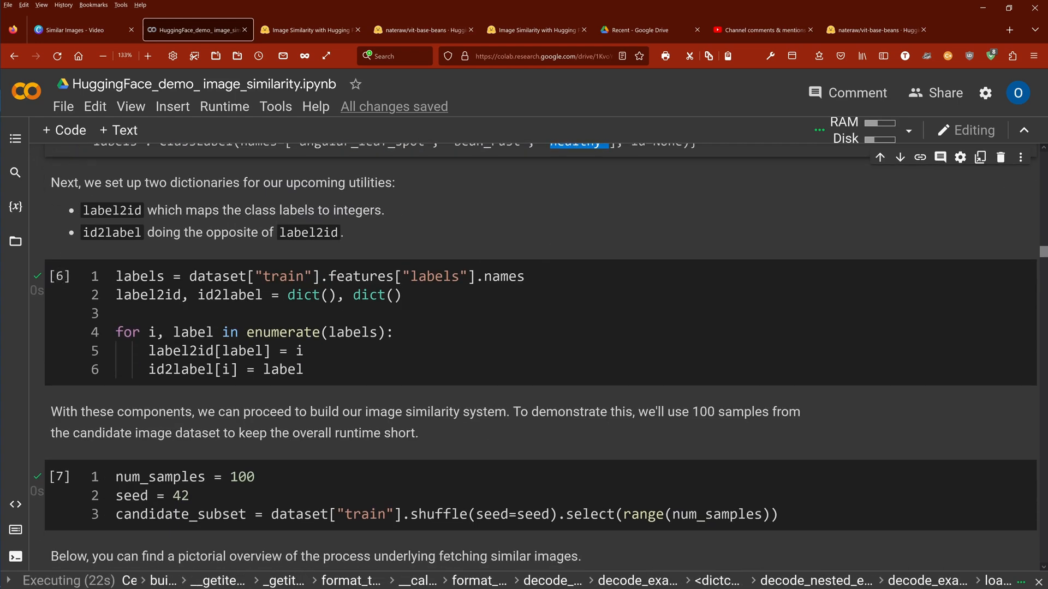
Move past the pipeline diagram to the breakdown list and the transformation chain cell.
drag(252, 209, 316, 209)
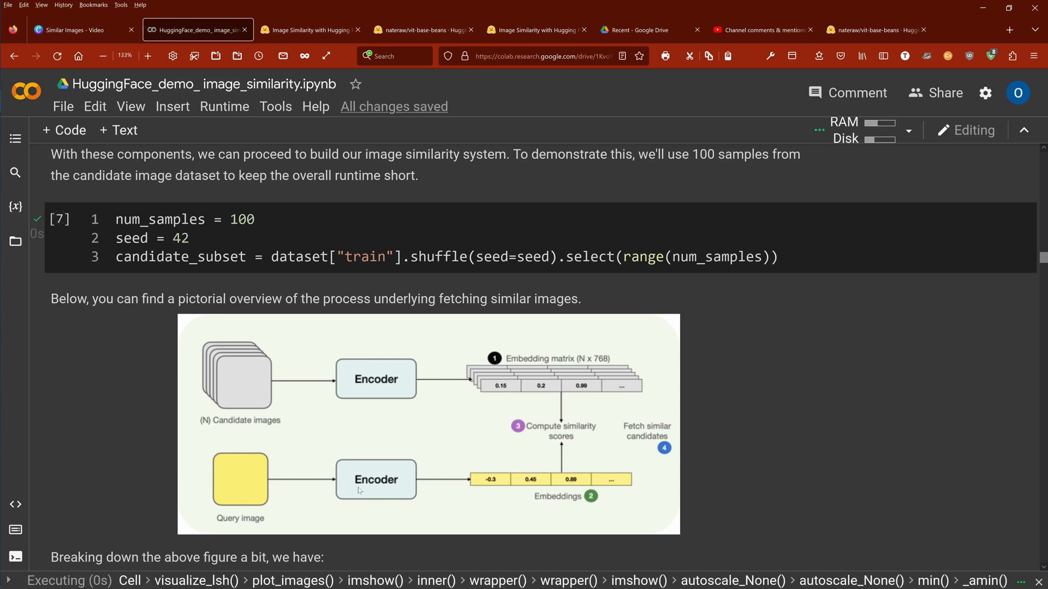
mouse_move(546, 479)
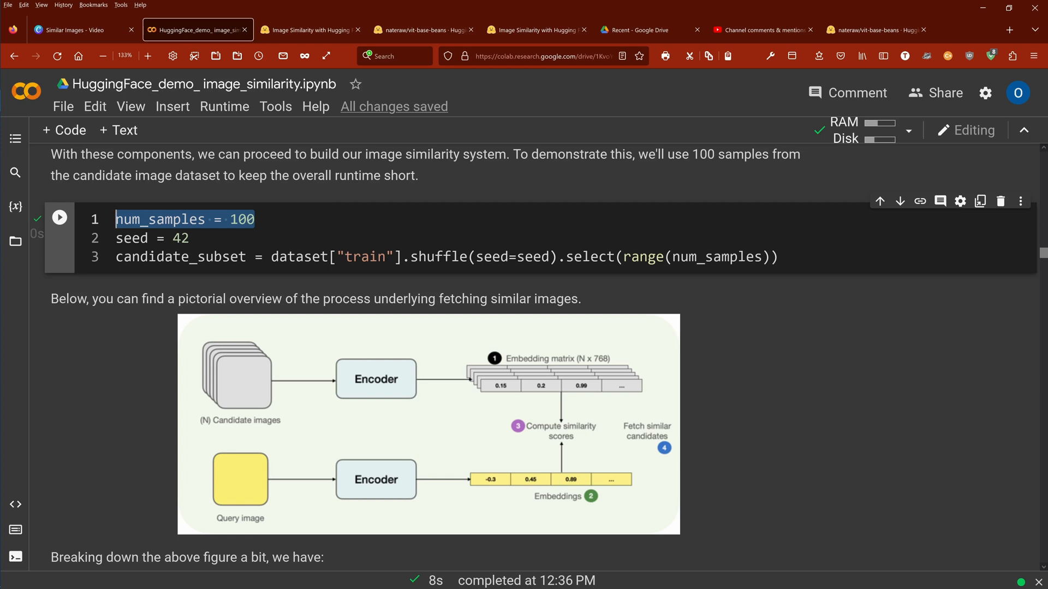
mouse_move(233, 474)
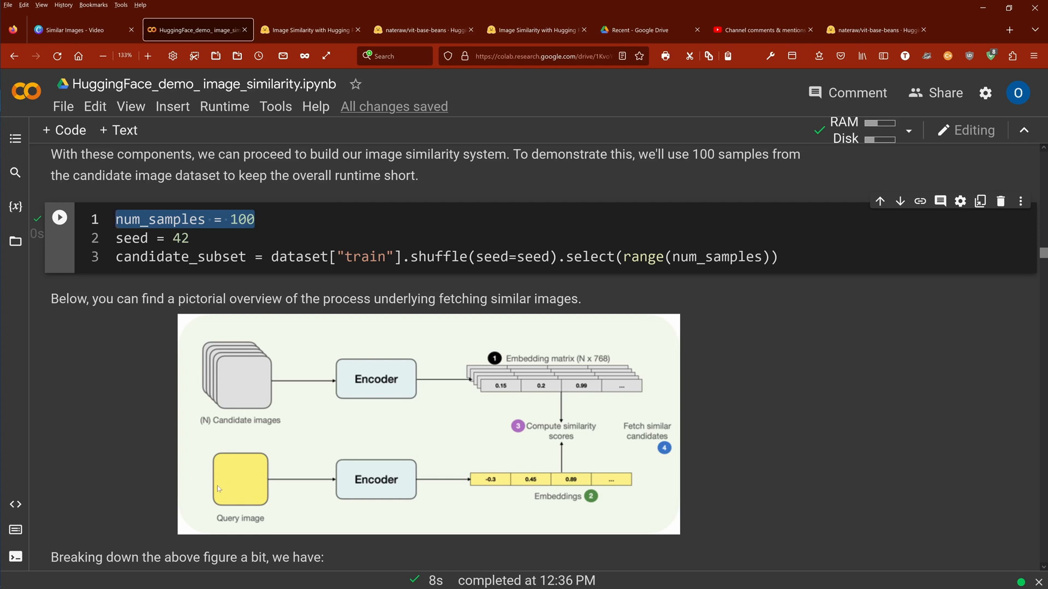
click(256, 220)
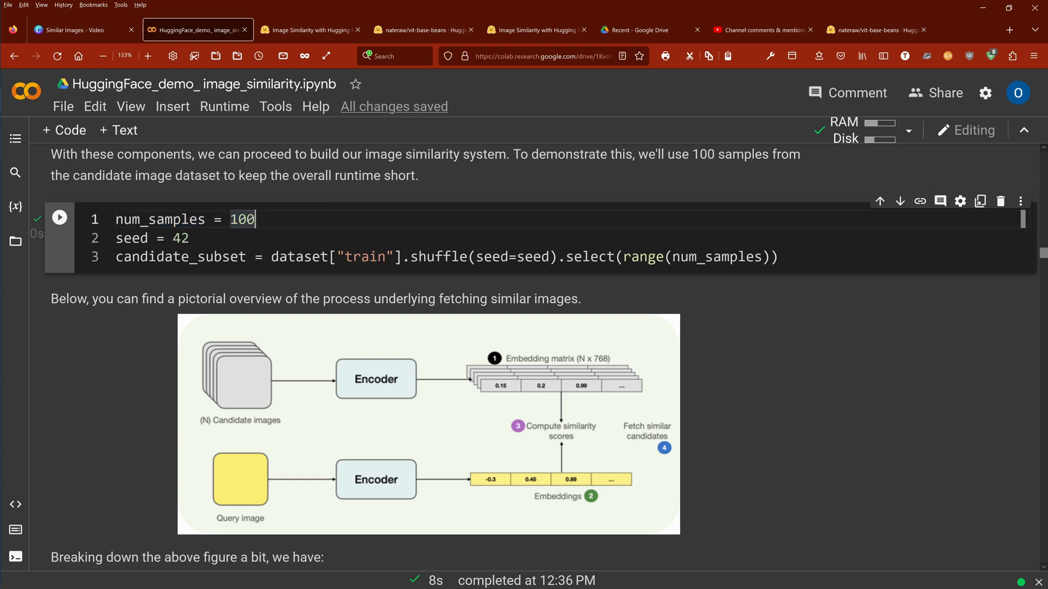
scroll(down, 3)
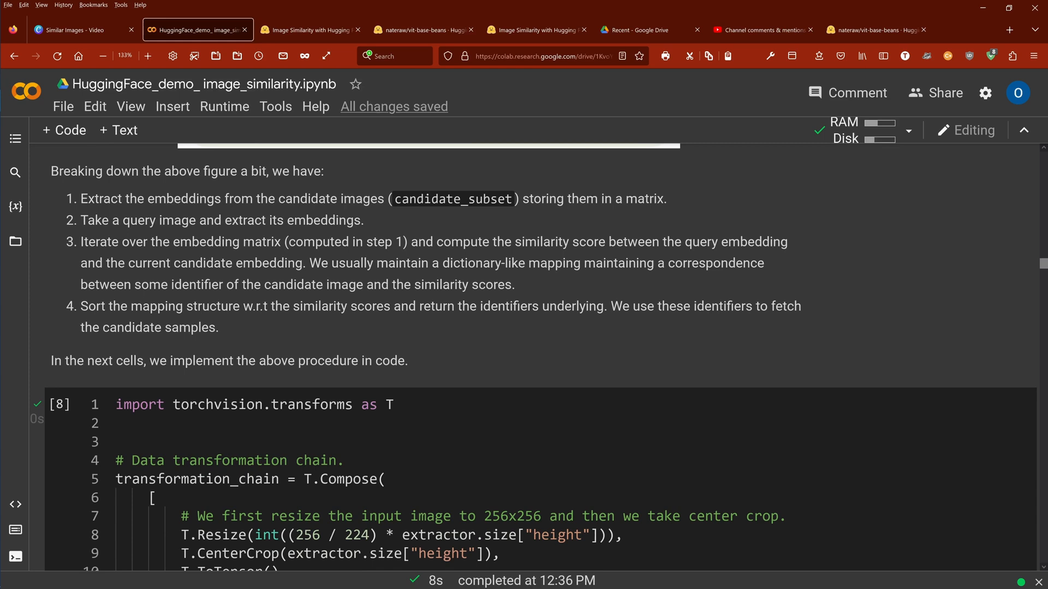
Highlight the resize and center-crop parts of the transformation chain comment.
scroll(down, 3)
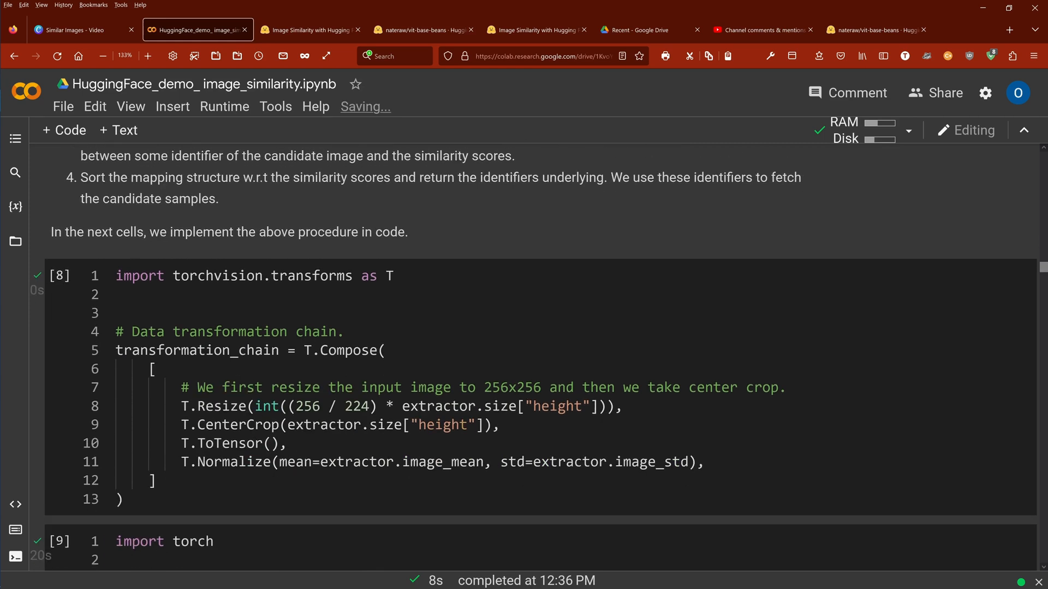
drag(264, 387, 387, 388)
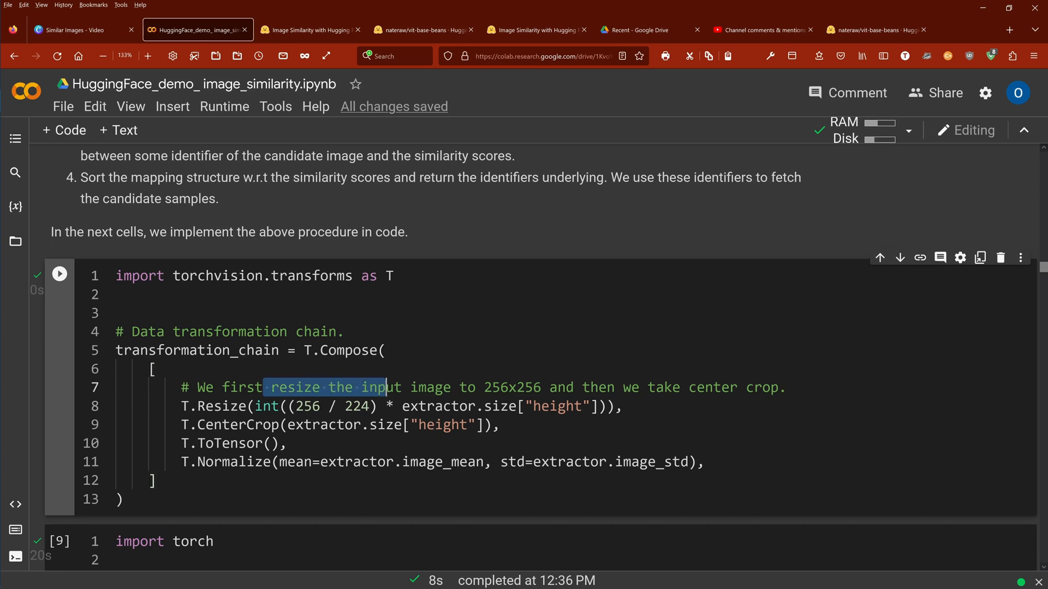
drag(377, 387, 458, 388)
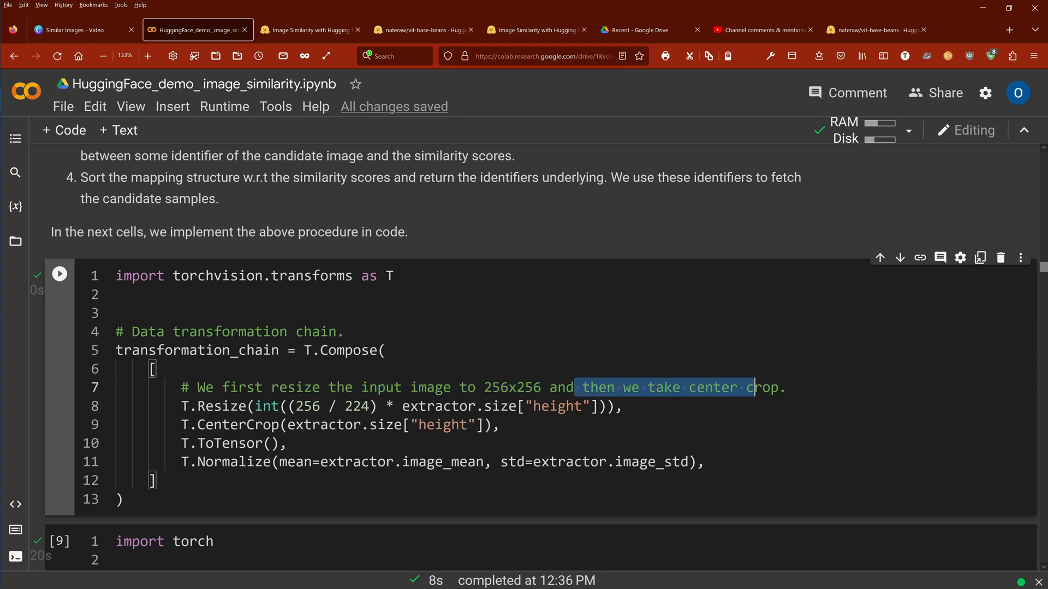
Highlight 'subset of candidate images' in the embedding-extraction mapping comment.
scroll(down, 3)
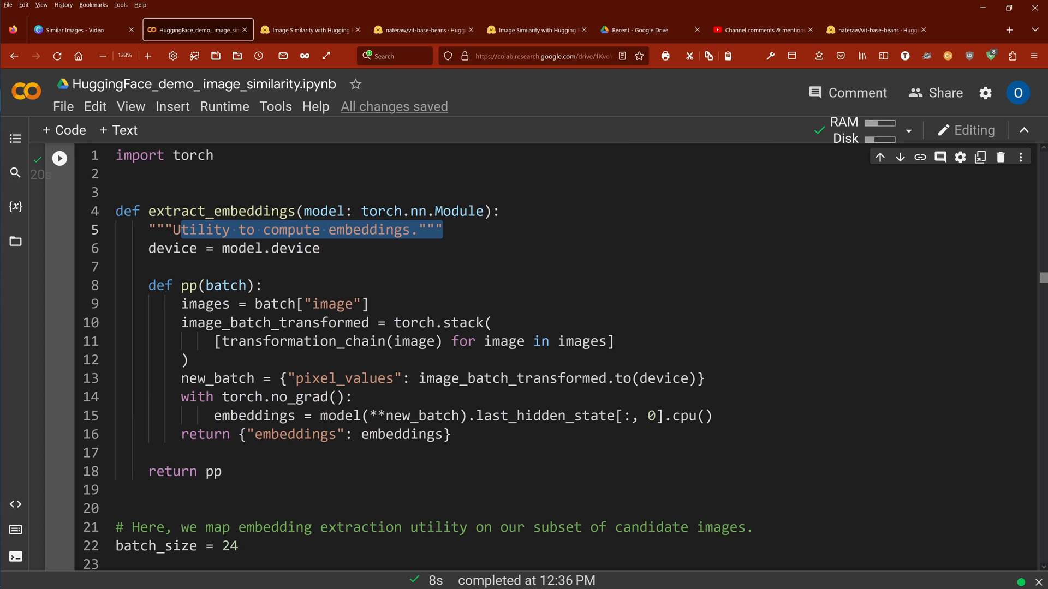
scroll(down, 3)
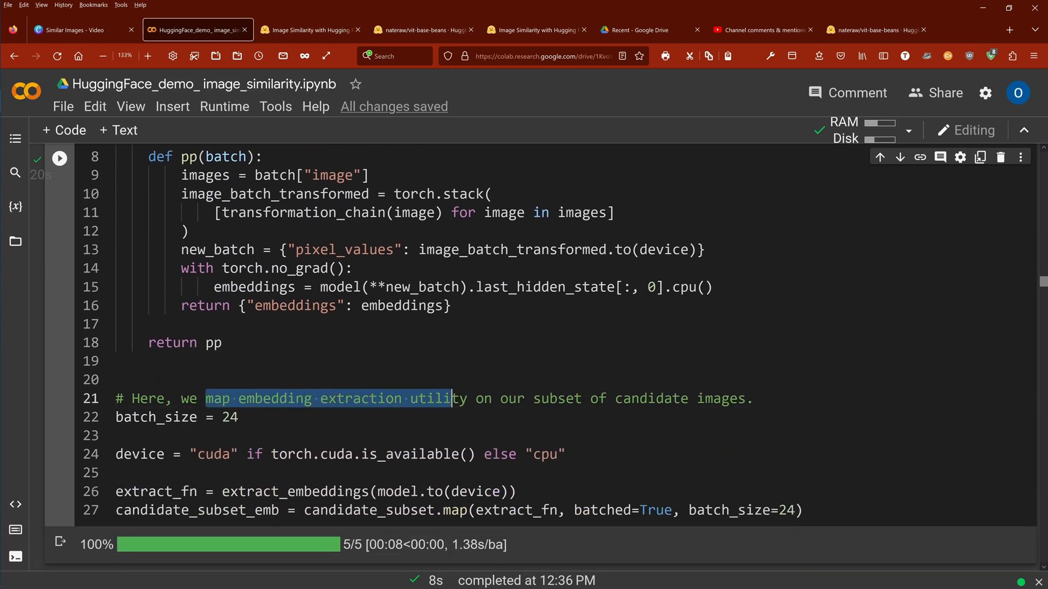
double_click(557, 399)
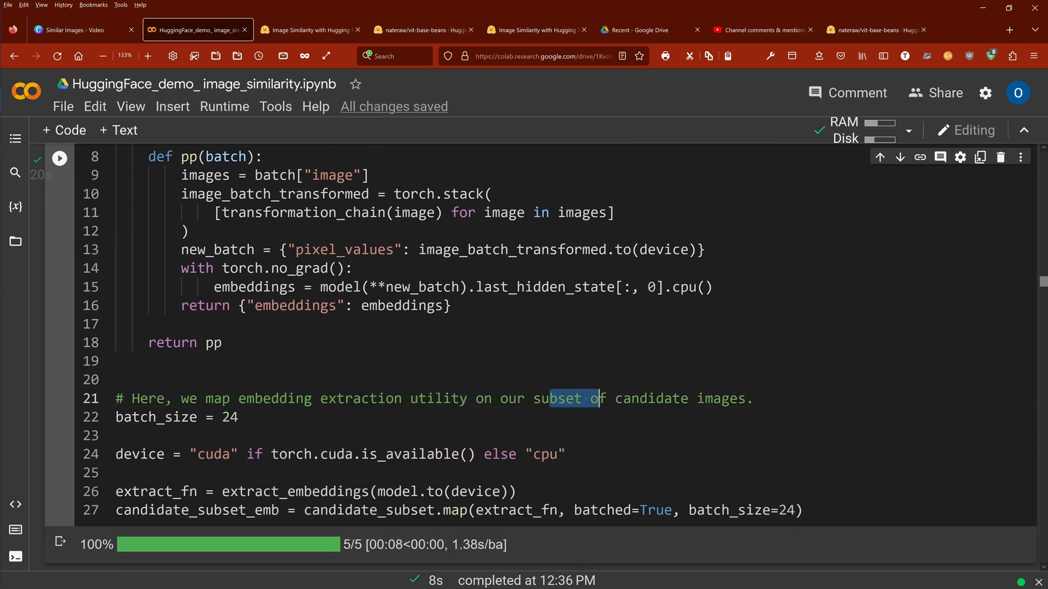
drag(594, 398, 751, 398)
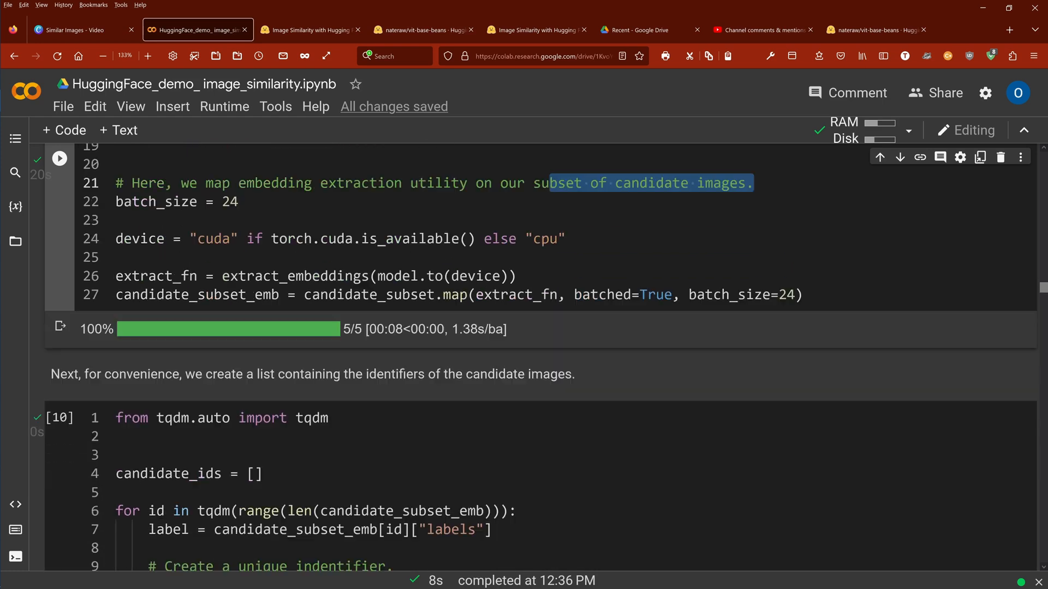
Highlight the unique identifier comment and the expression building candidate identifiers.
scroll(down, 3)
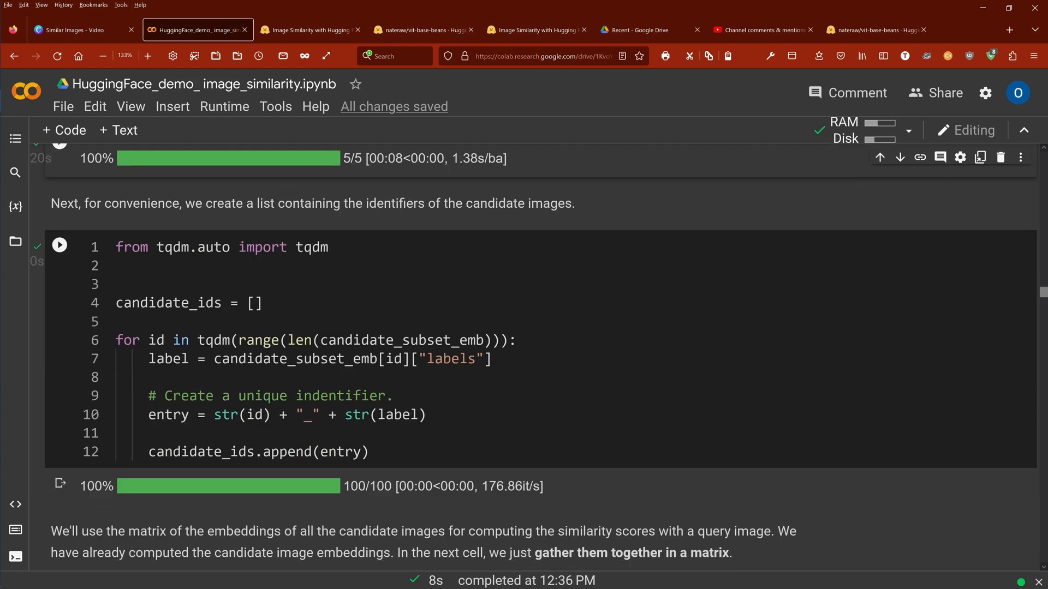
double_click(253, 203)
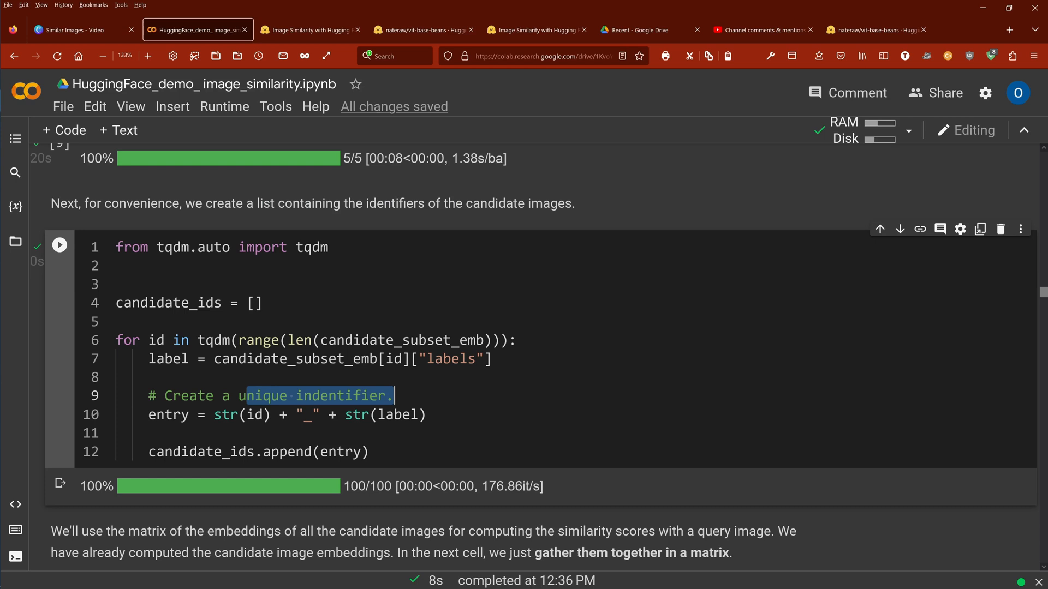
click(213, 414)
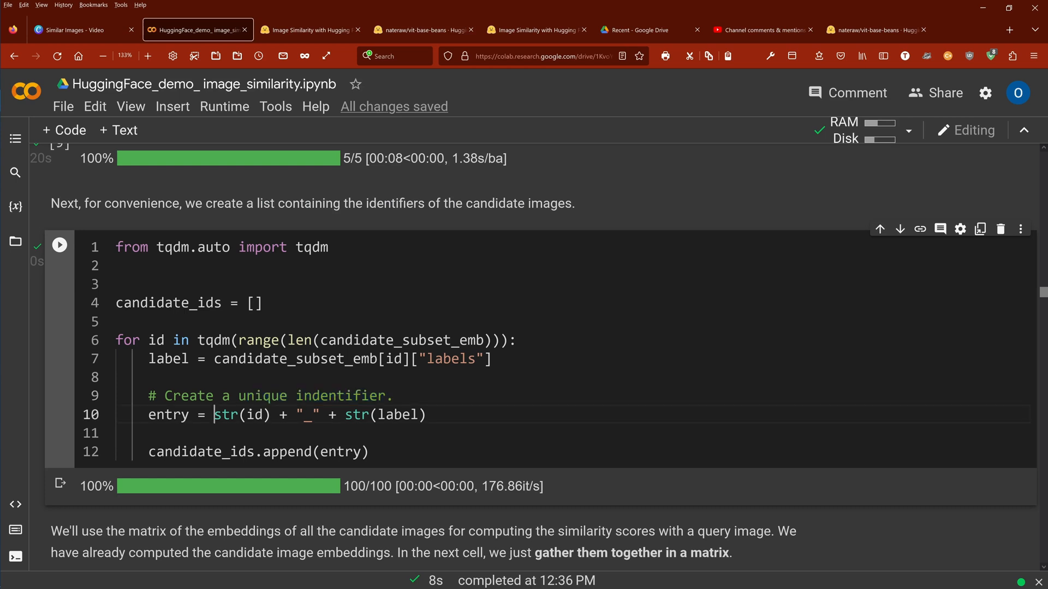
drag(212, 414, 295, 415)
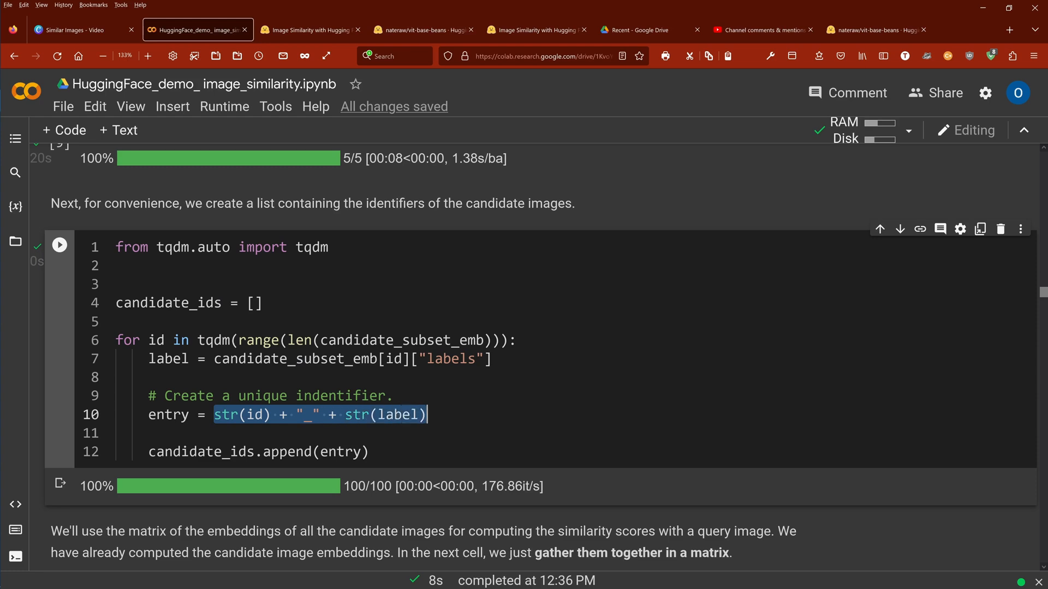
Highlight the conversion of all candidate embeddings into a torch matrix.
scroll(down, 3)
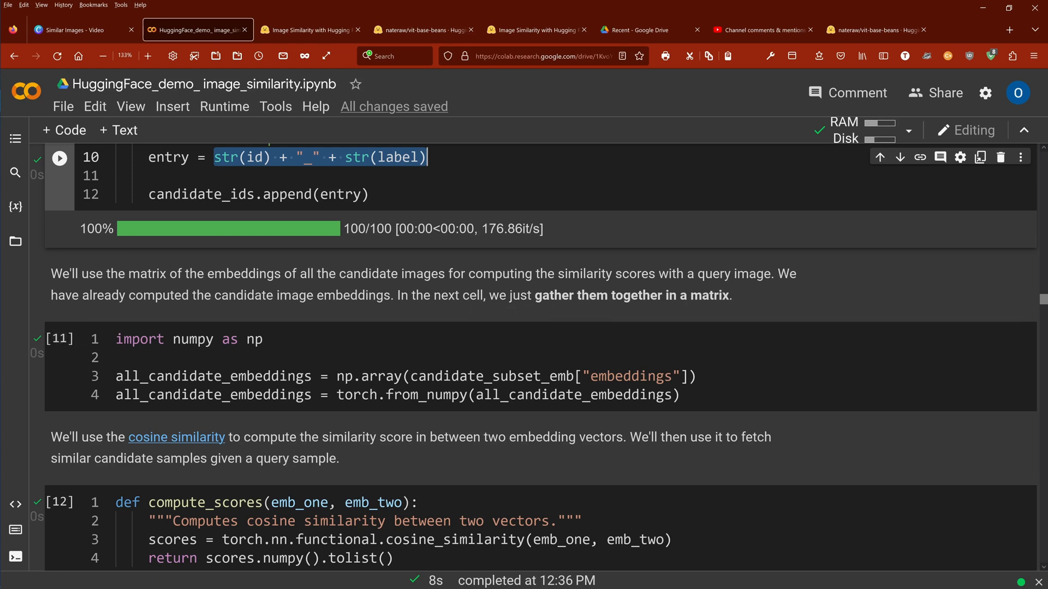
double_click(299, 295)
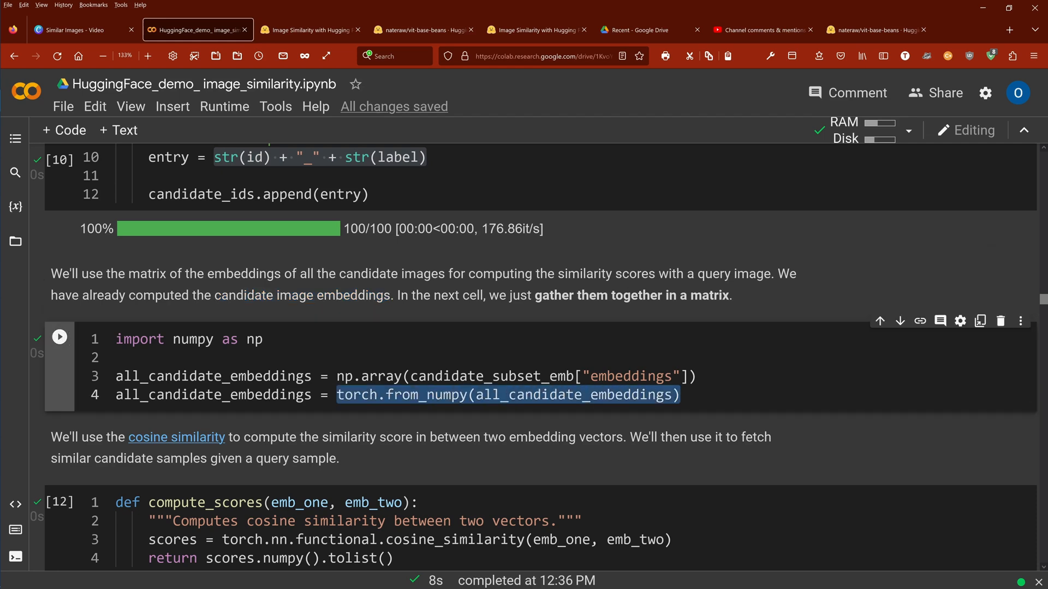
scroll(down, 3)
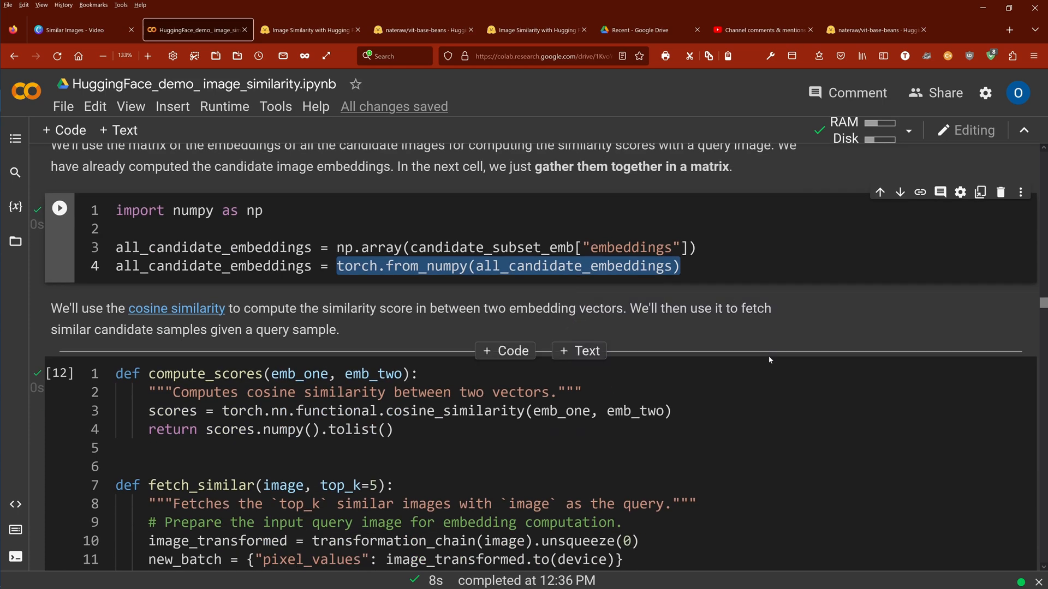
Highlight the sentence explaining cosine-similarity scoring between embeddings.
scroll(down, 3)
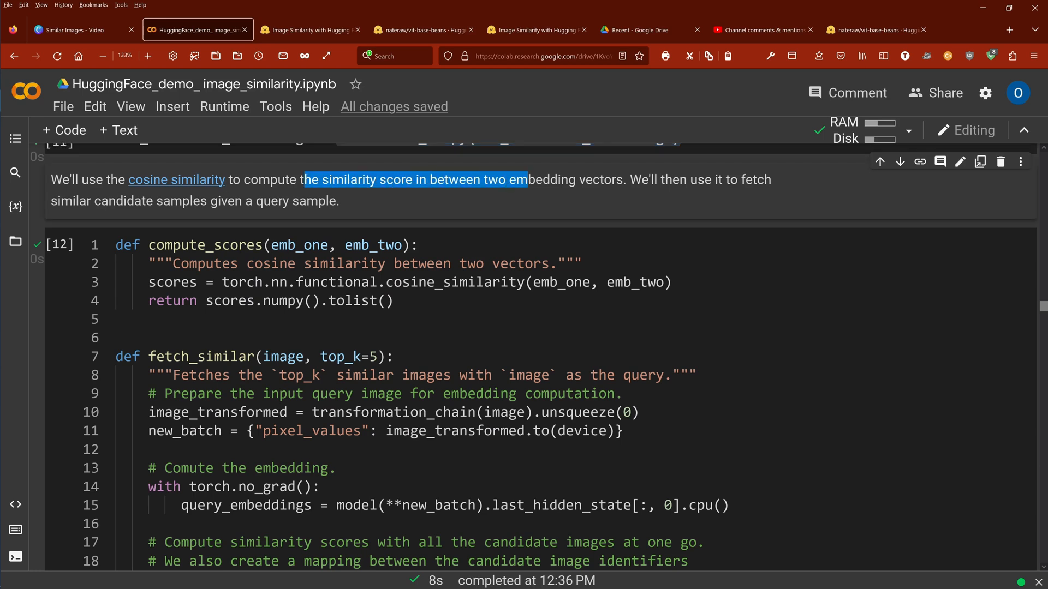
drag(526, 179, 340, 201)
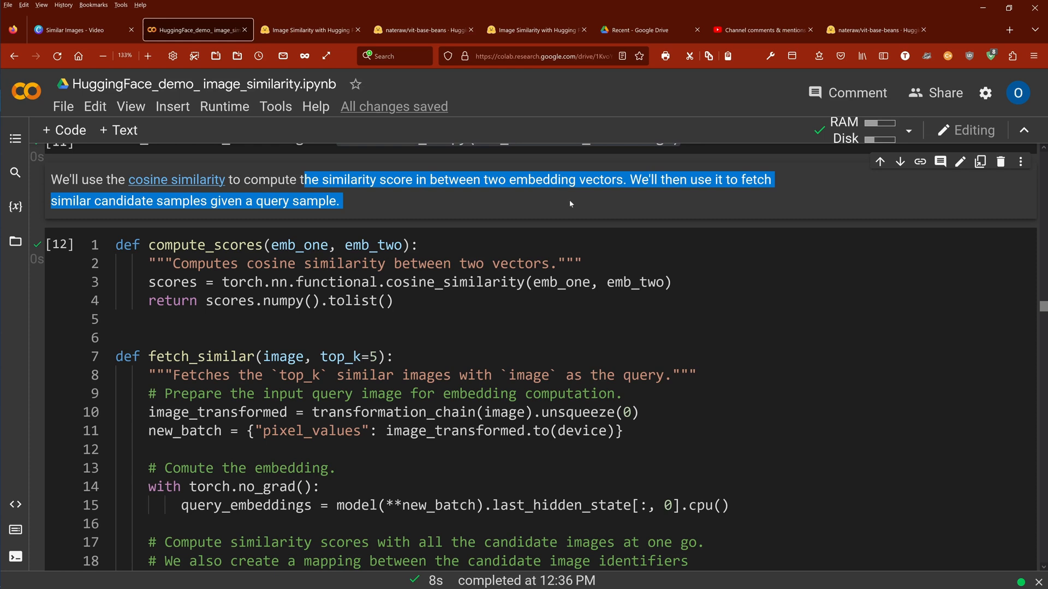
mouse_move(570, 199)
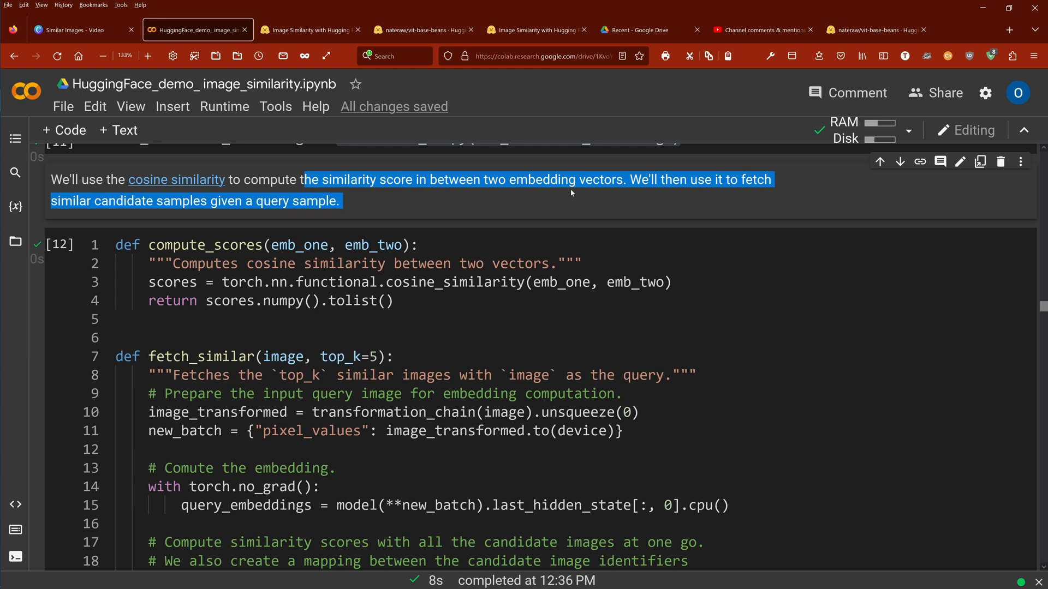
mouse_move(404, 208)
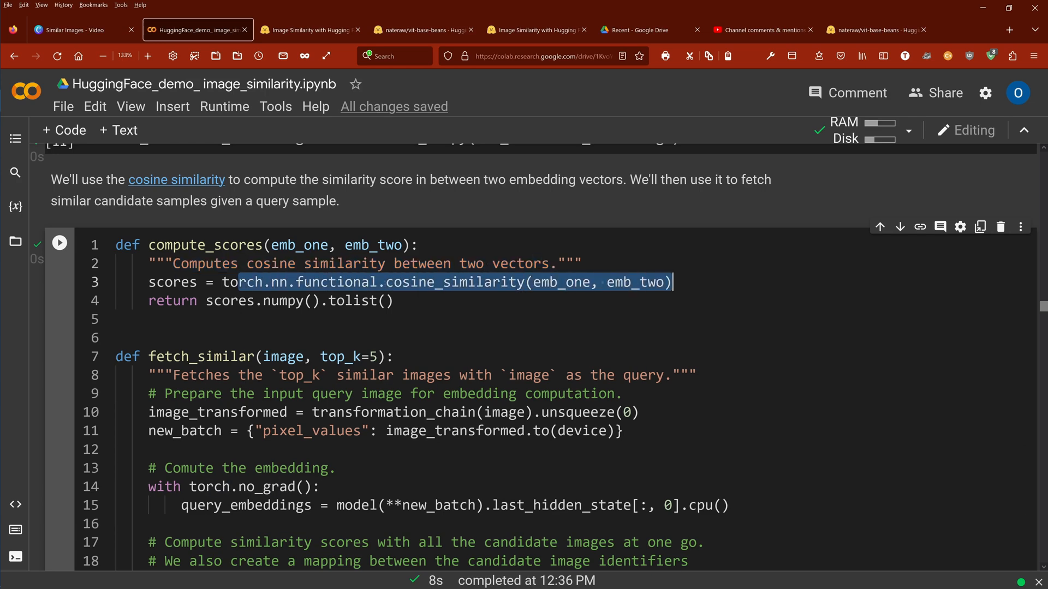
scroll(down, 3)
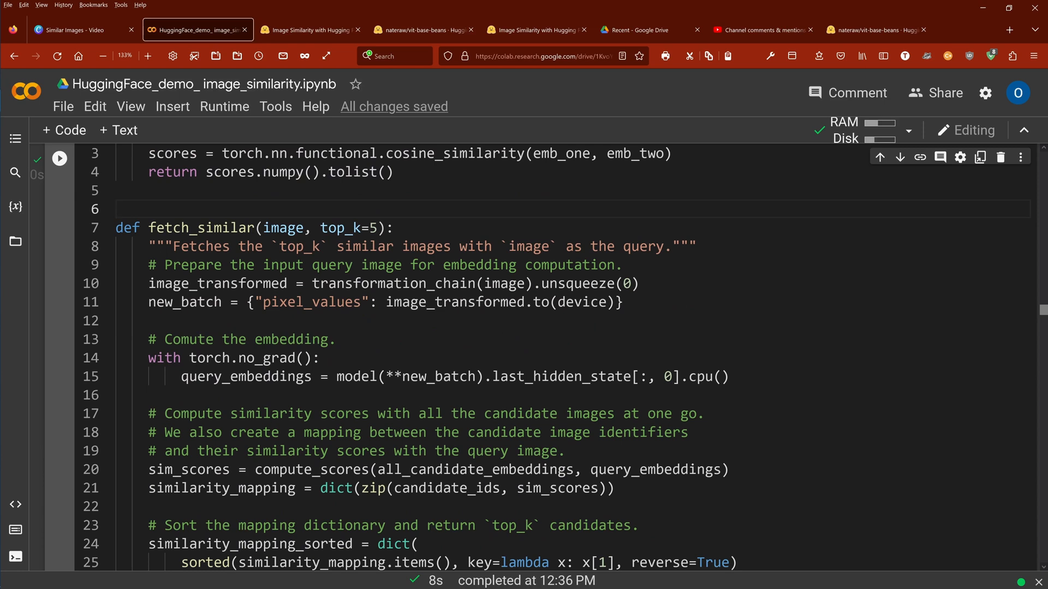
Highlight the fetch_similar docstring about returning top_k similar images, then view the test cell.
drag(236, 246, 310, 246)
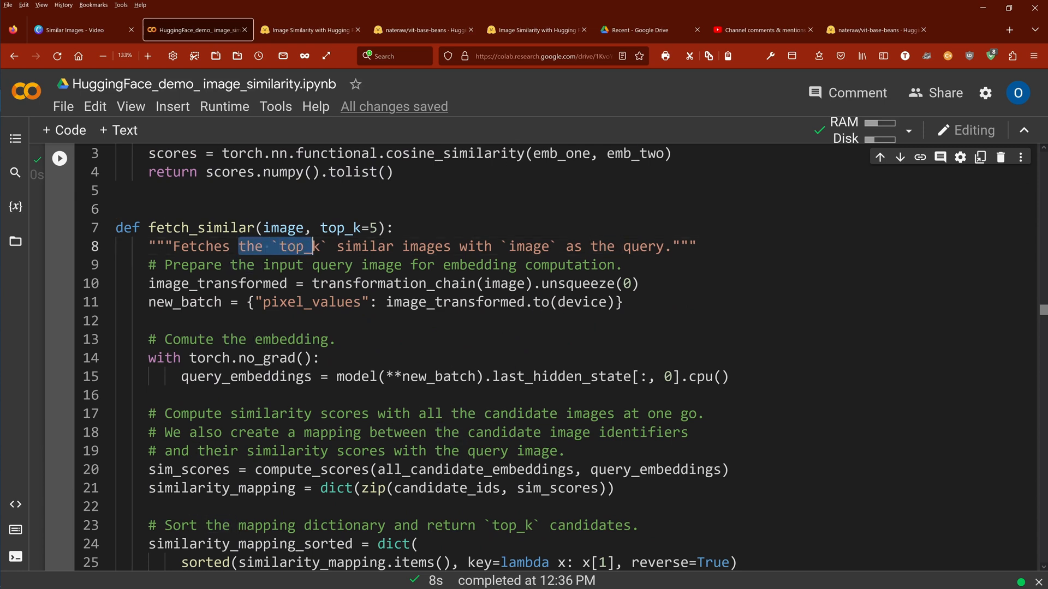
drag(311, 246, 451, 246)
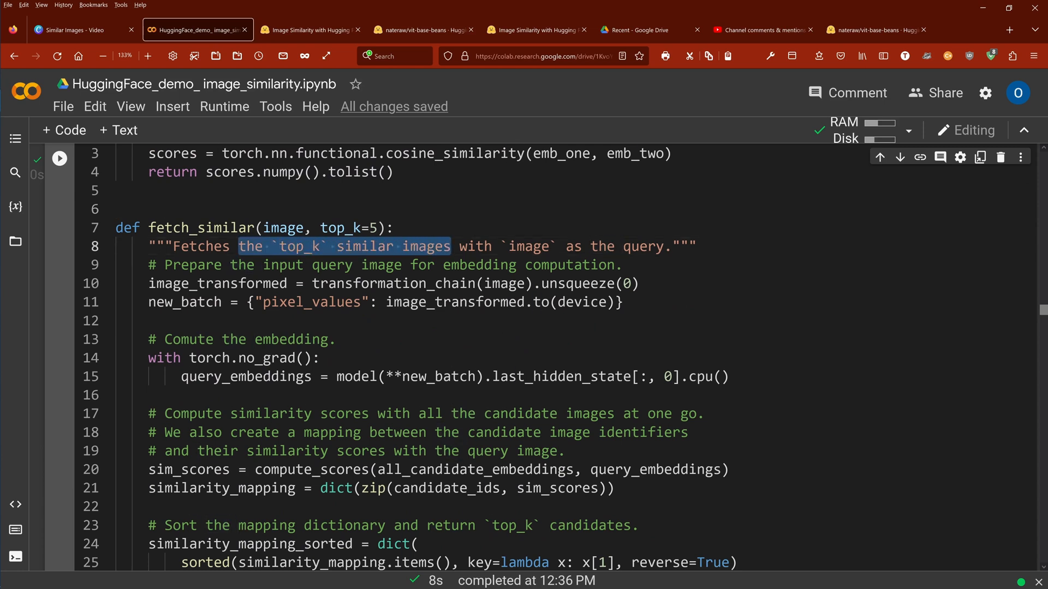
scroll(down, 3)
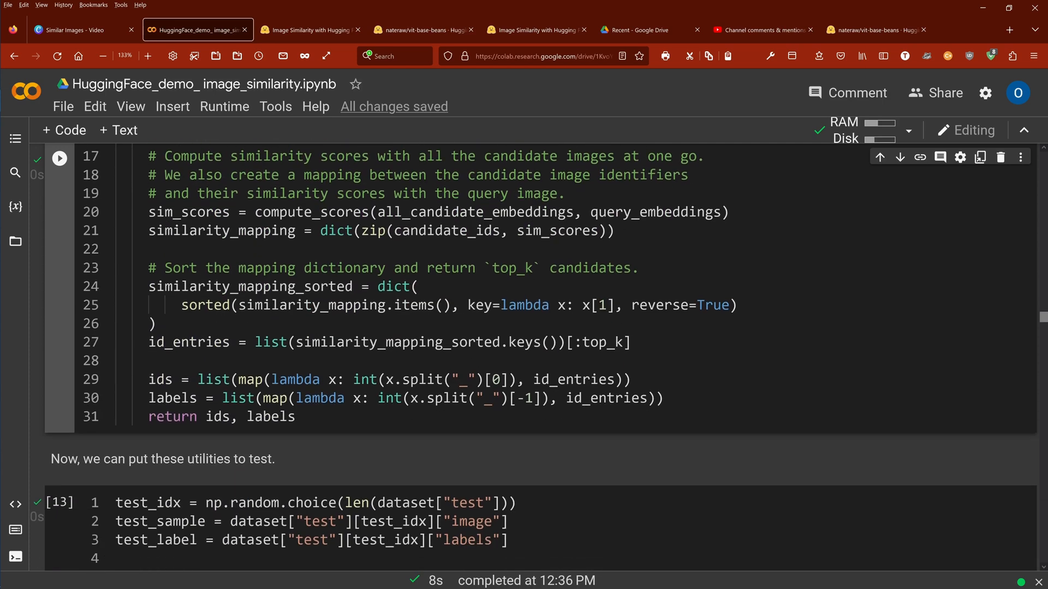
scroll(down, 3)
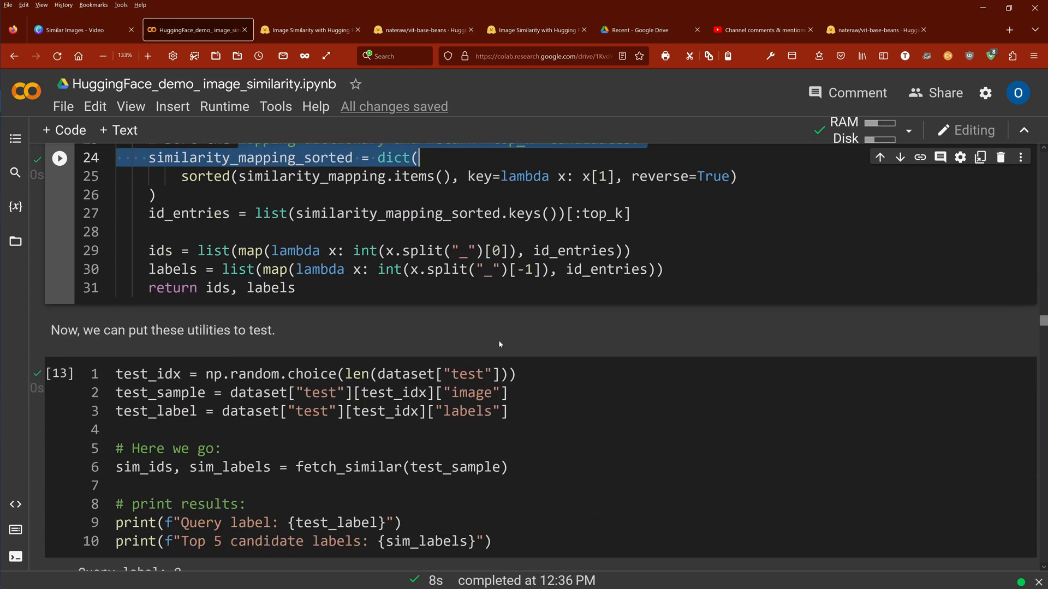
scroll(down, 3)
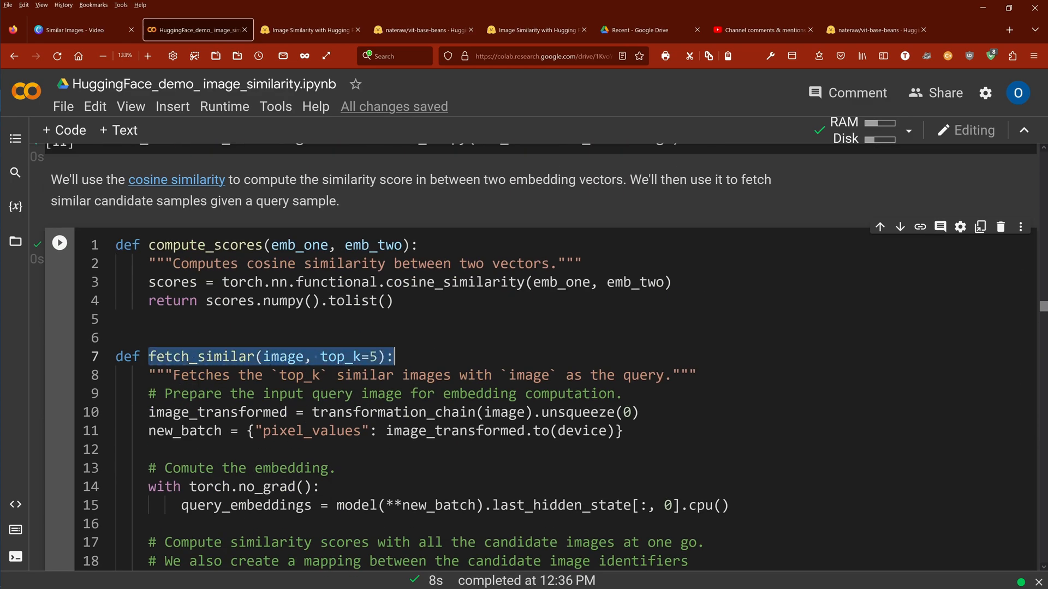
Scroll to the fetch_similar(test_sample) output showing query label 0 and five candidate labels of 0.
scroll(down, 3)
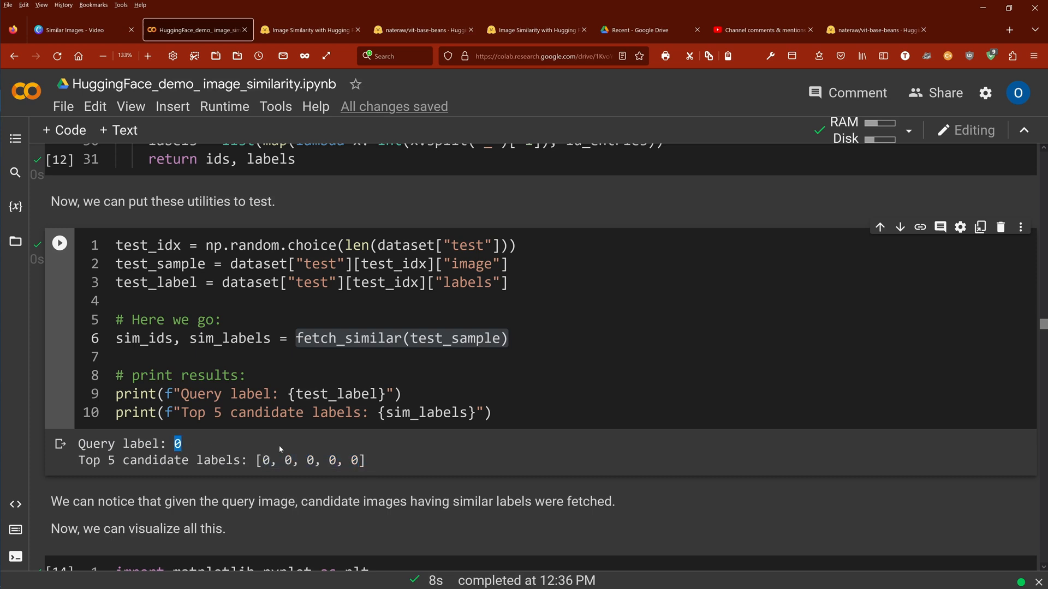
scroll(down, 3)
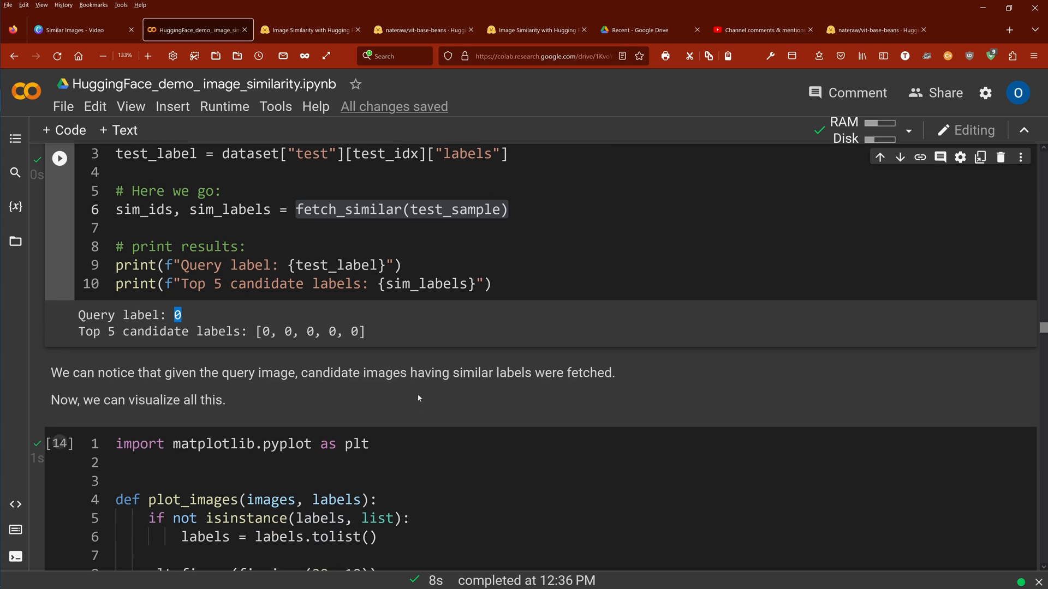
scroll(down, 3)
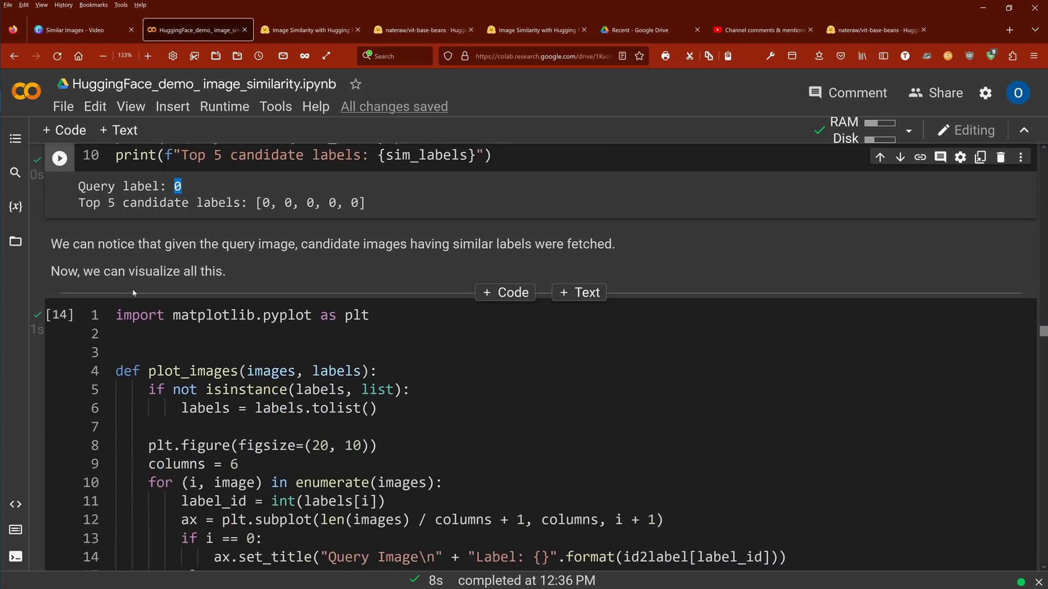
Scroll past plot_images to the figure of the query leaf and five angular_leaf_spot matches.
scroll(down, 3)
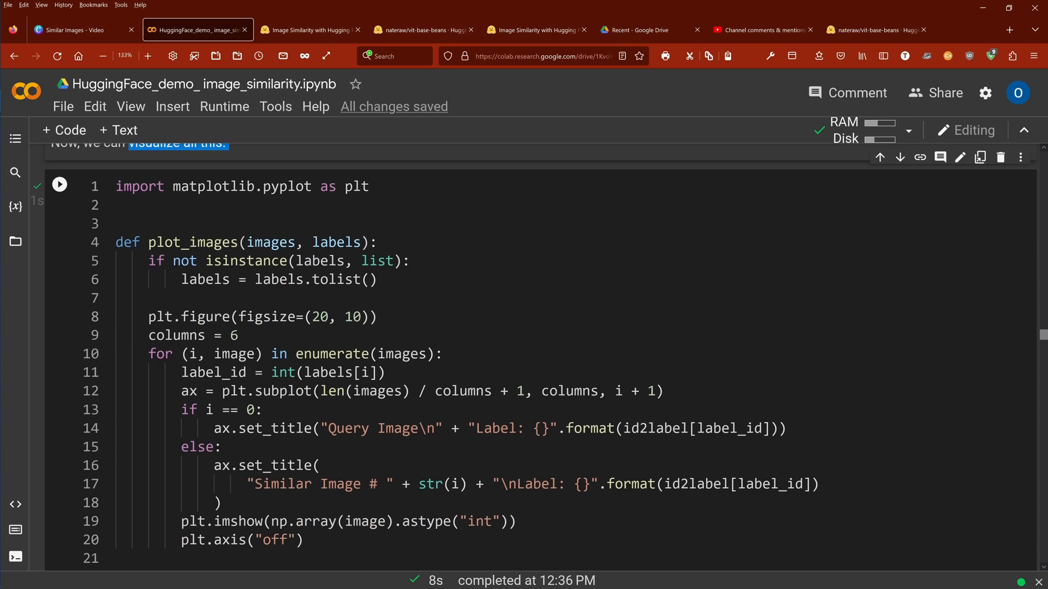
scroll(down, 3)
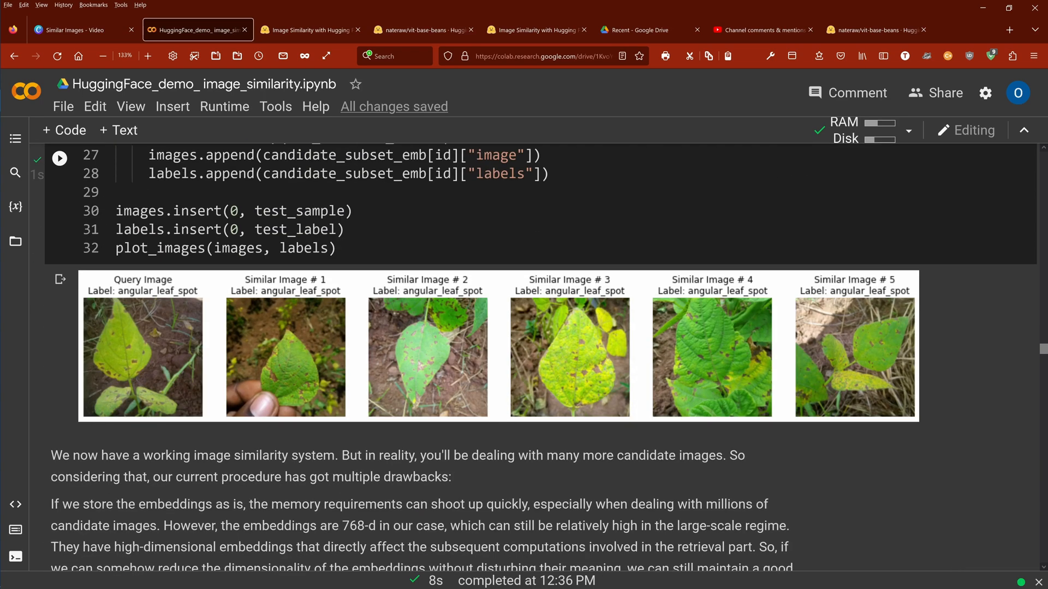
mouse_move(170, 324)
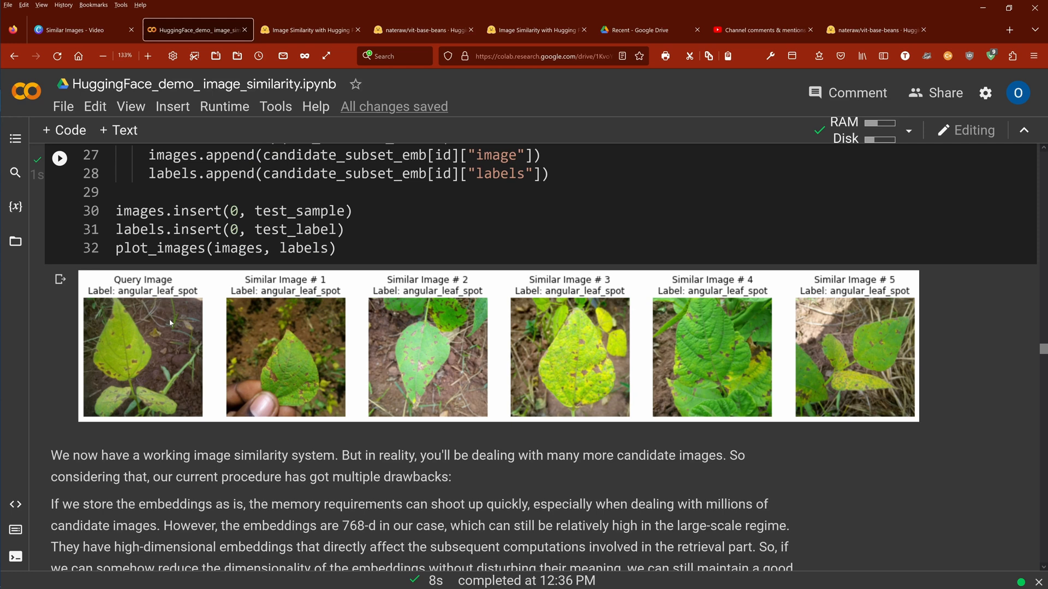
mouse_move(123, 296)
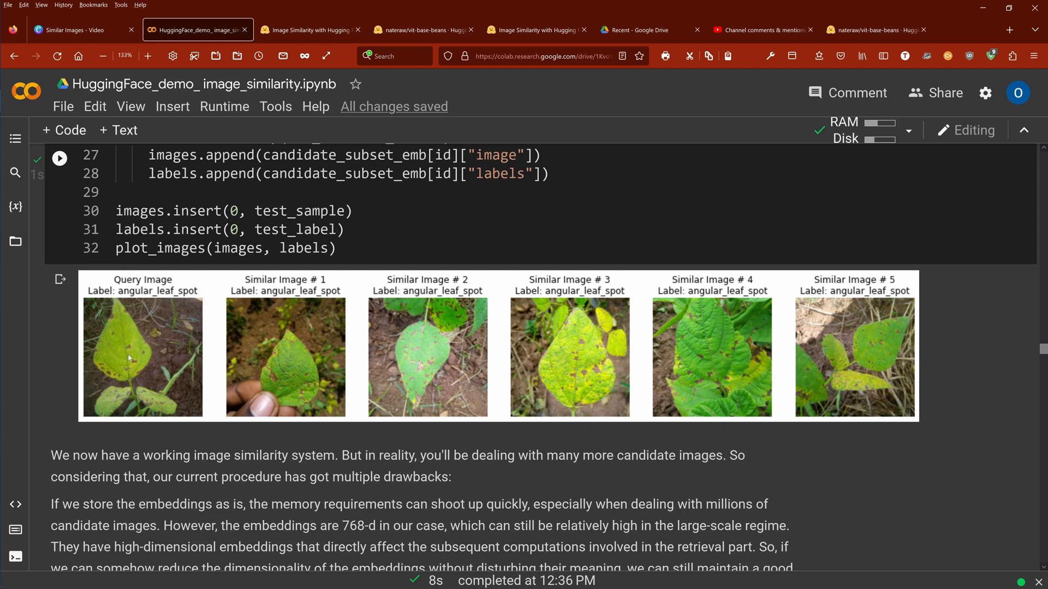
mouse_move(113, 372)
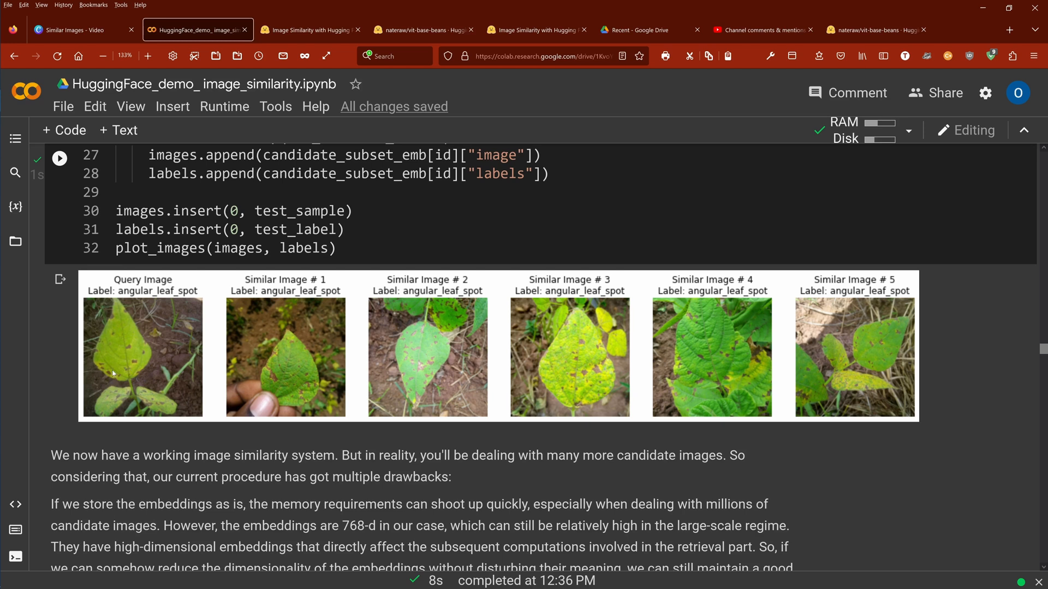
mouse_move(191, 353)
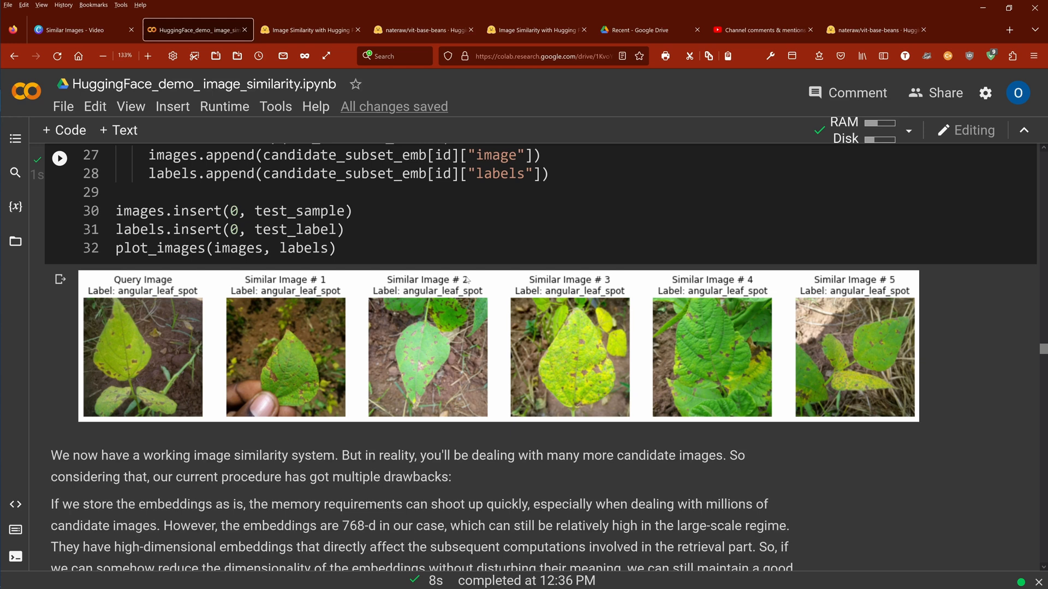
mouse_move(376, 348)
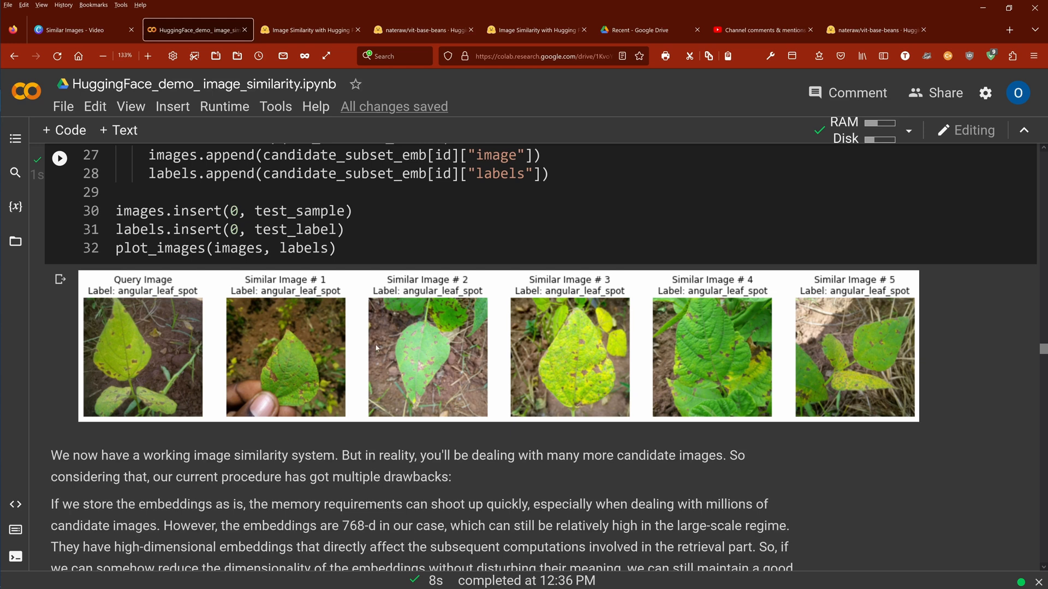
mouse_move(266, 372)
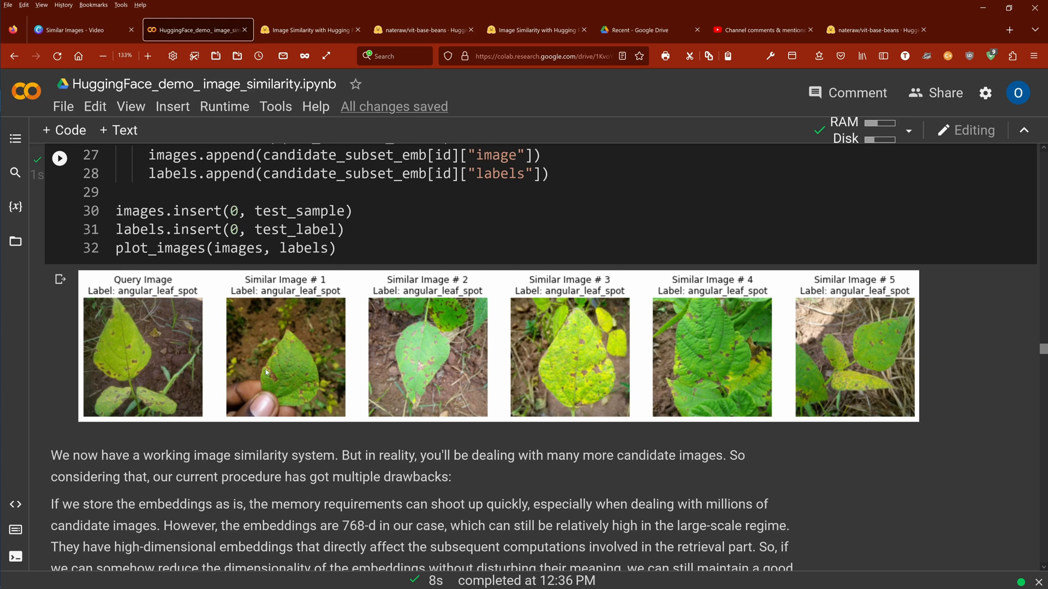
mouse_move(587, 334)
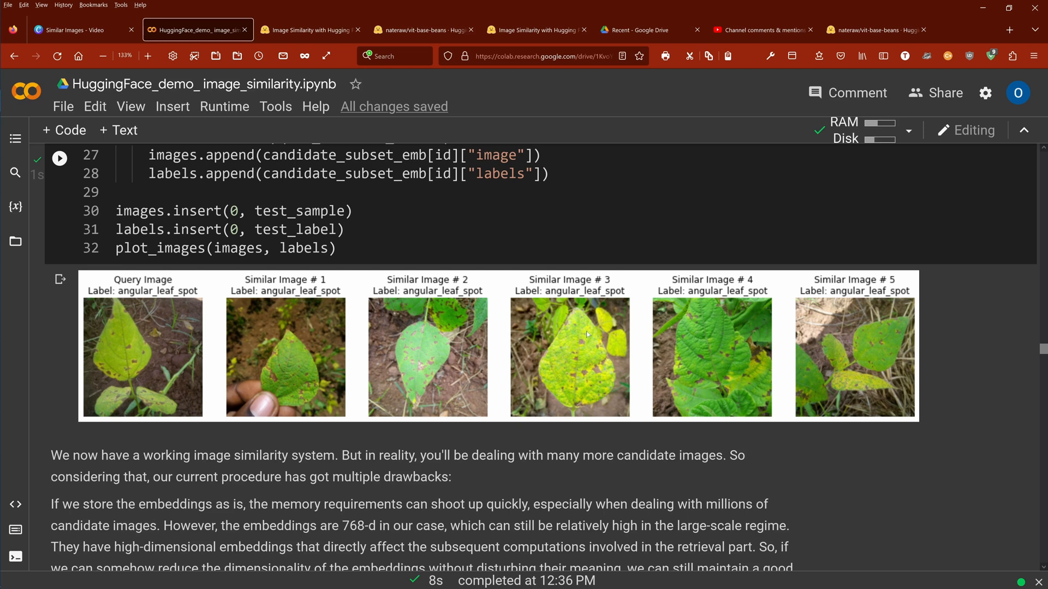
mouse_move(568, 349)
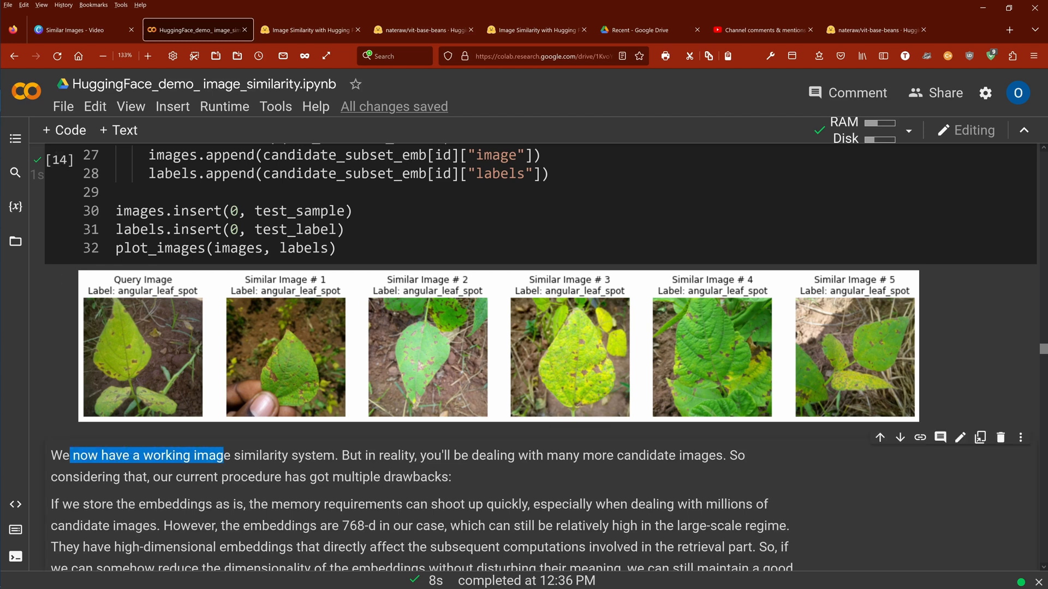
drag(223, 455, 383, 455)
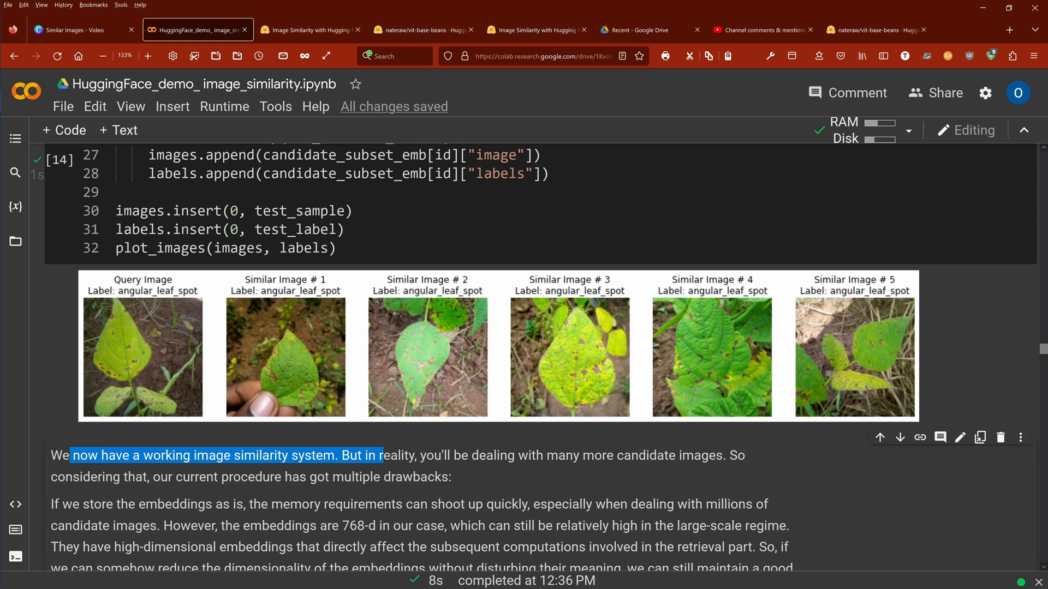
drag(381, 456, 452, 476)
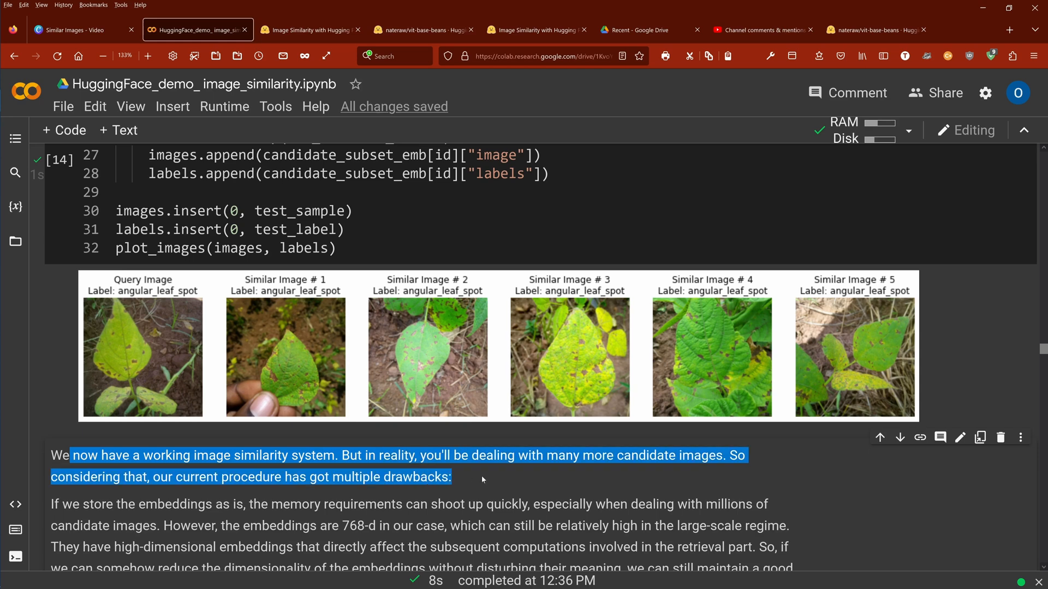
mouse_move(483, 480)
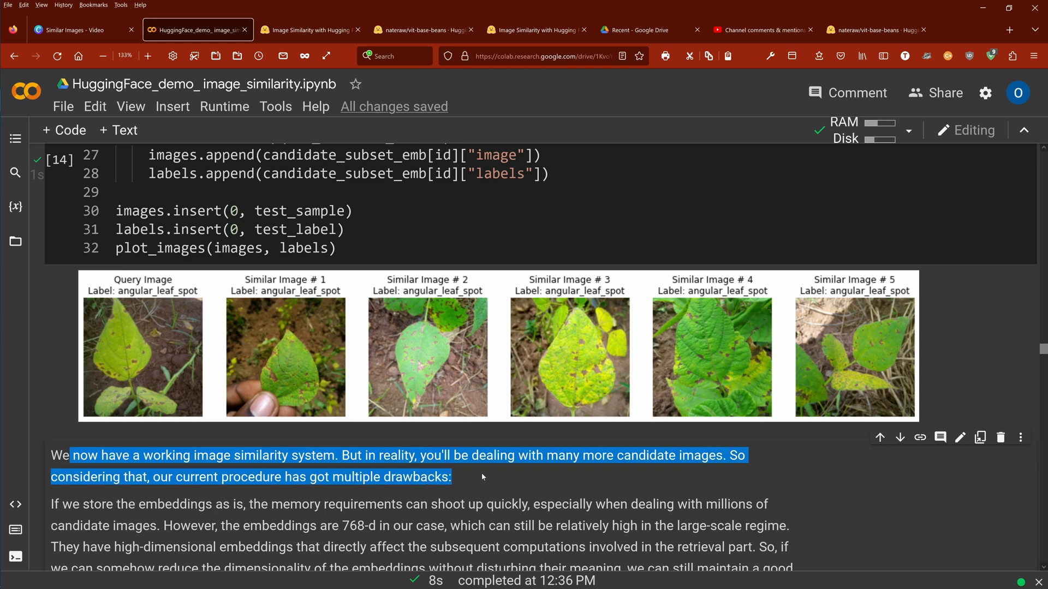
scroll(down, 3)
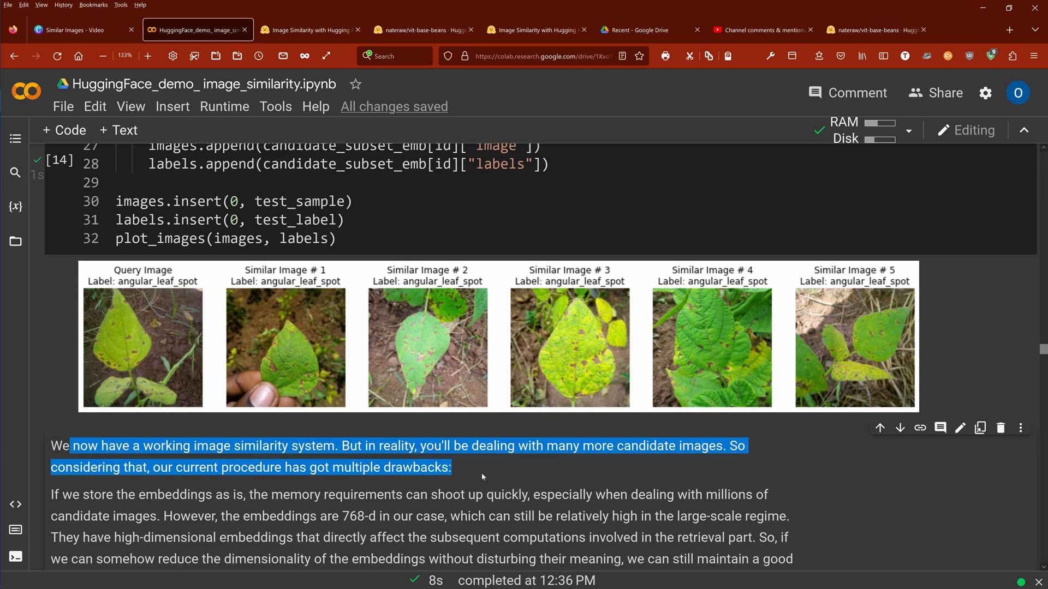
scroll(down, 3)
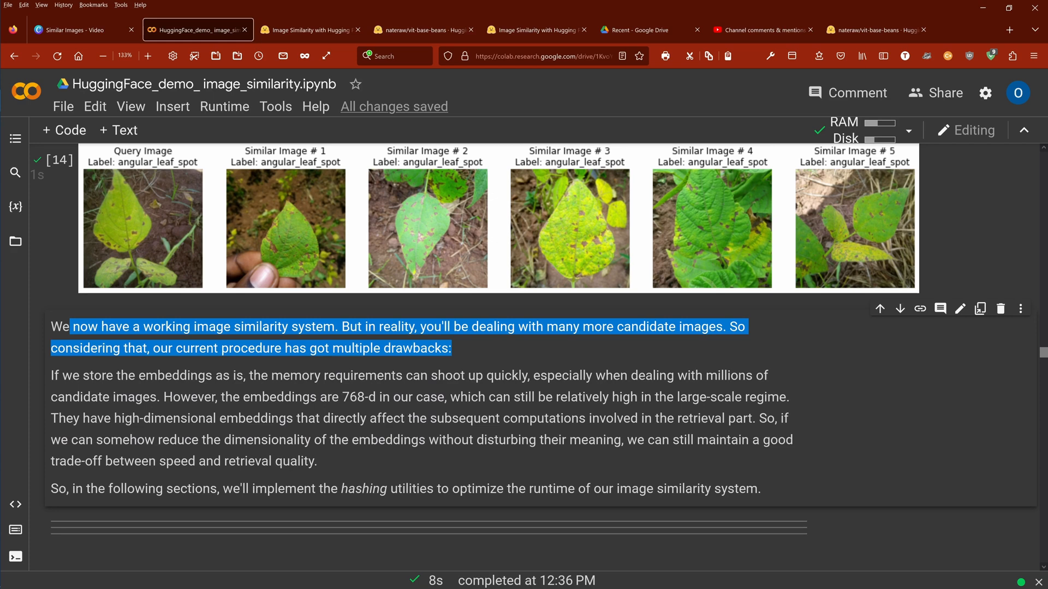
scroll(down, 3)
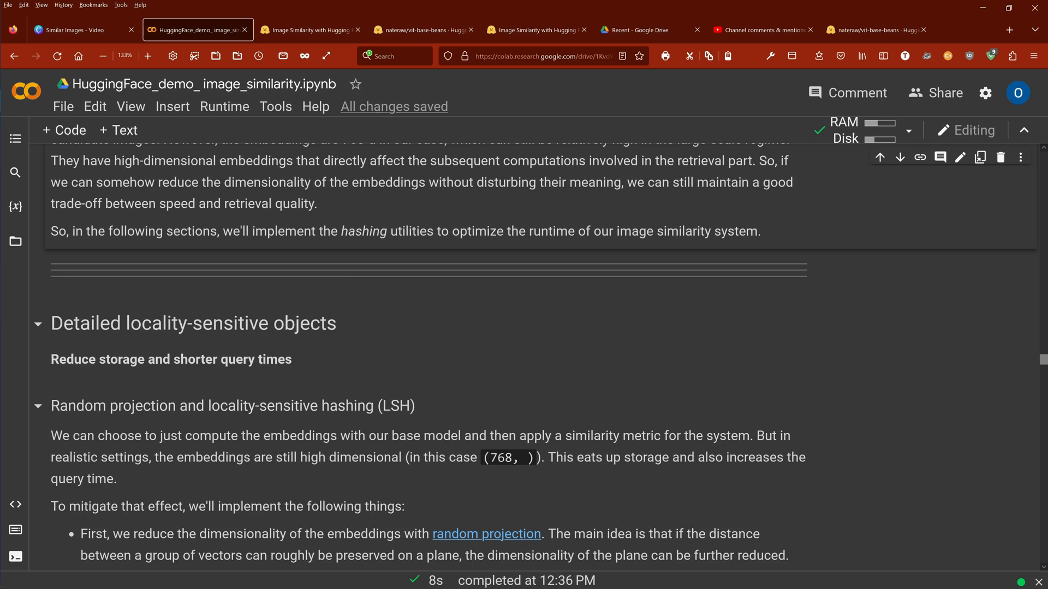
double_click(310, 405)
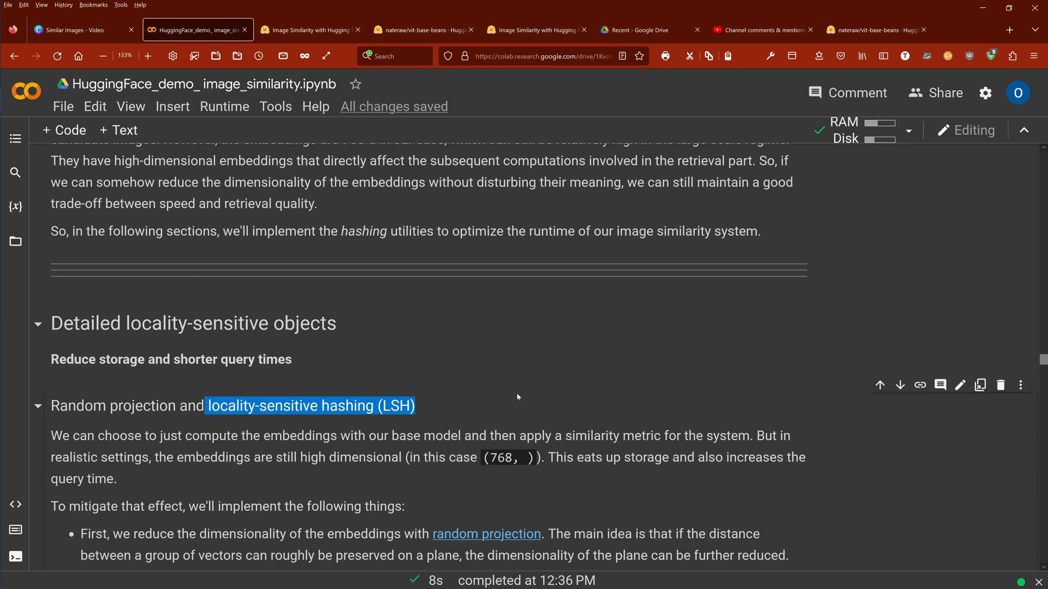
scroll(down, 3)
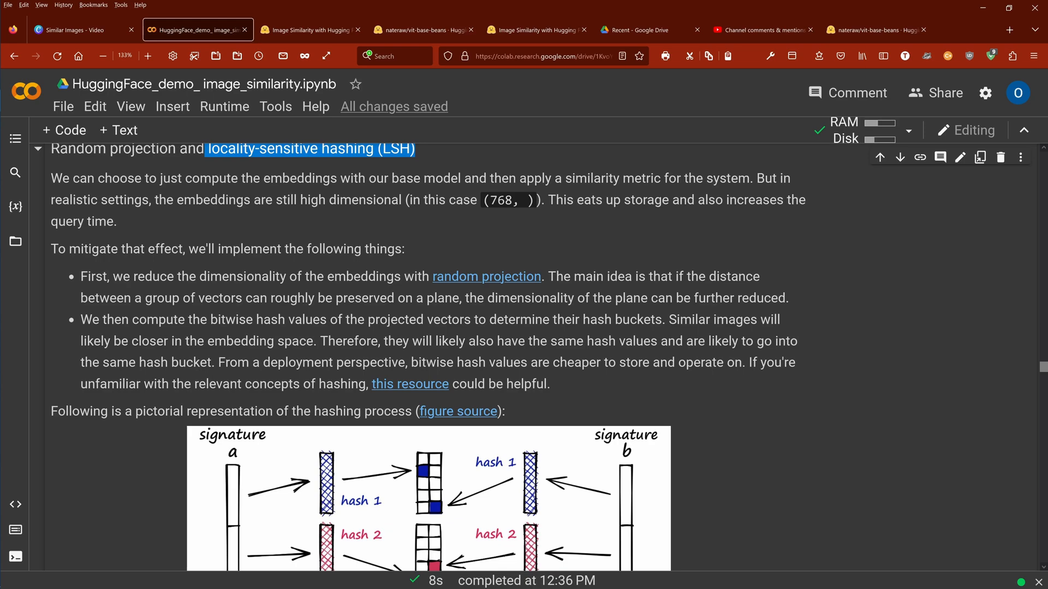
scroll(down, 3)
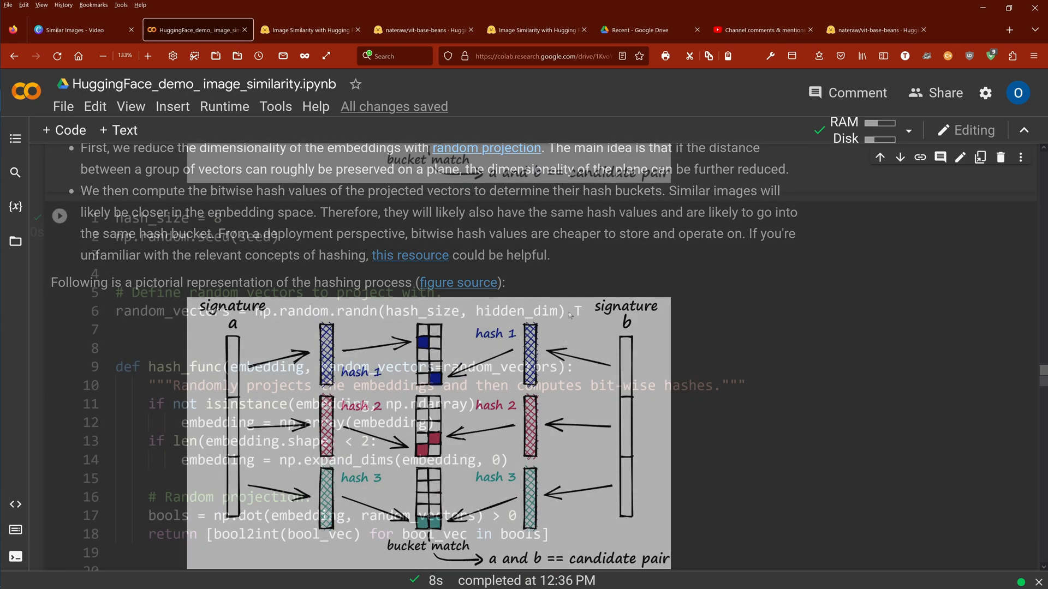
scroll(down, 3)
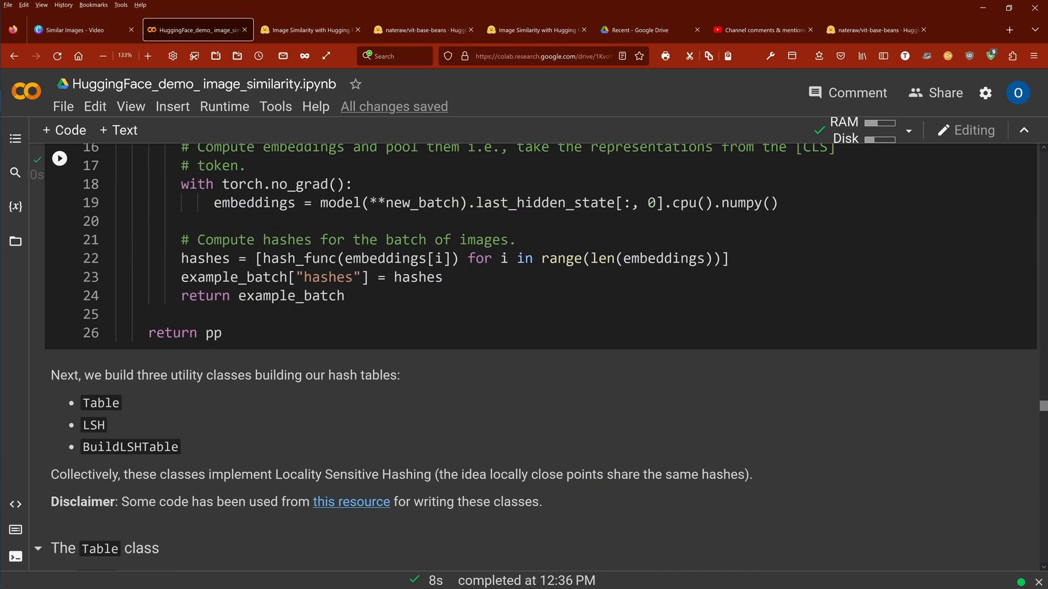
scroll(down, 3)
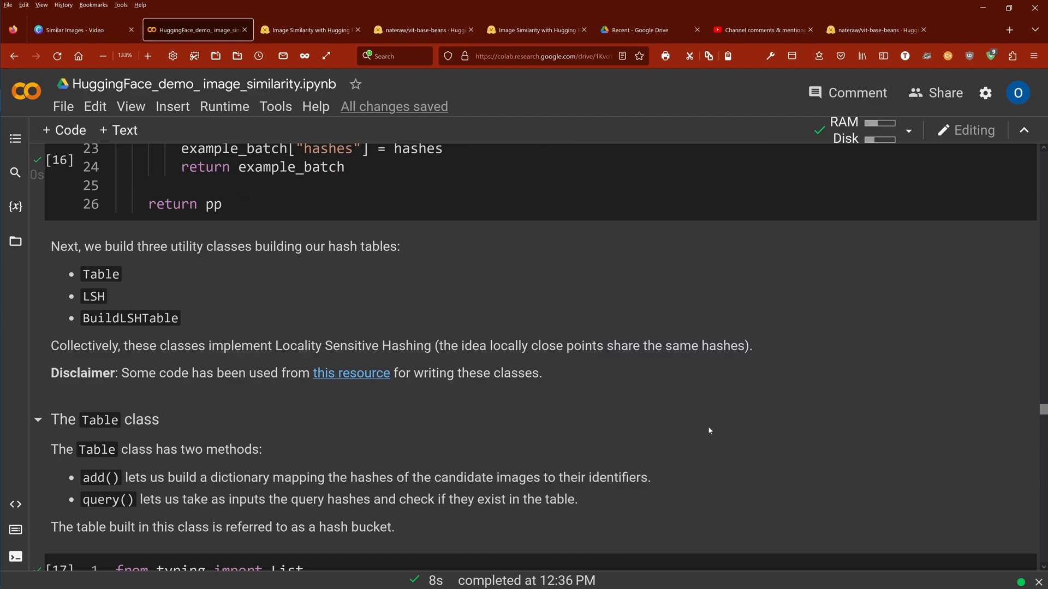
scroll(down, 3)
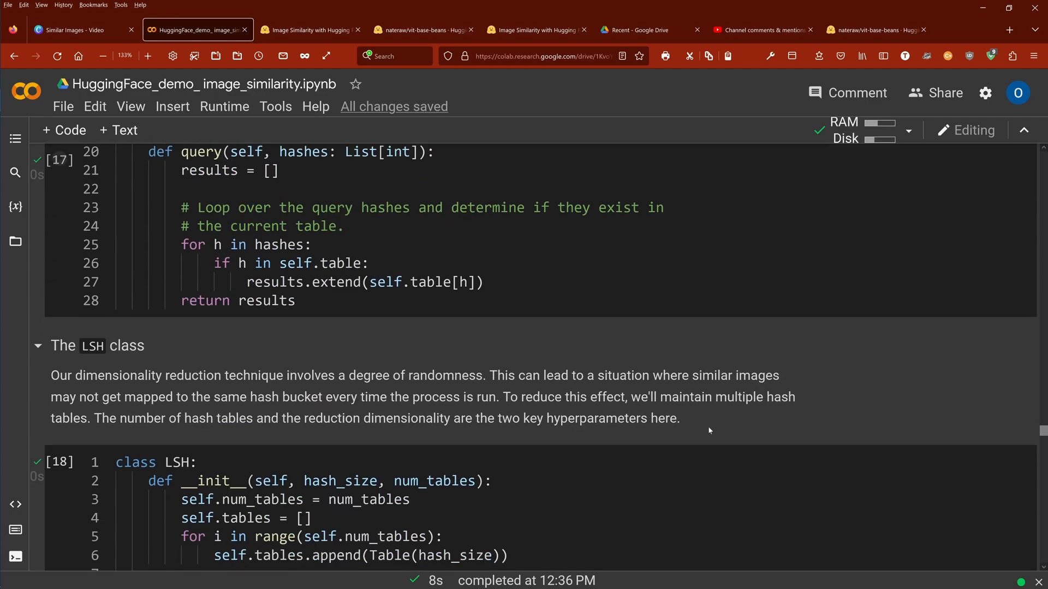
scroll(down, 3)
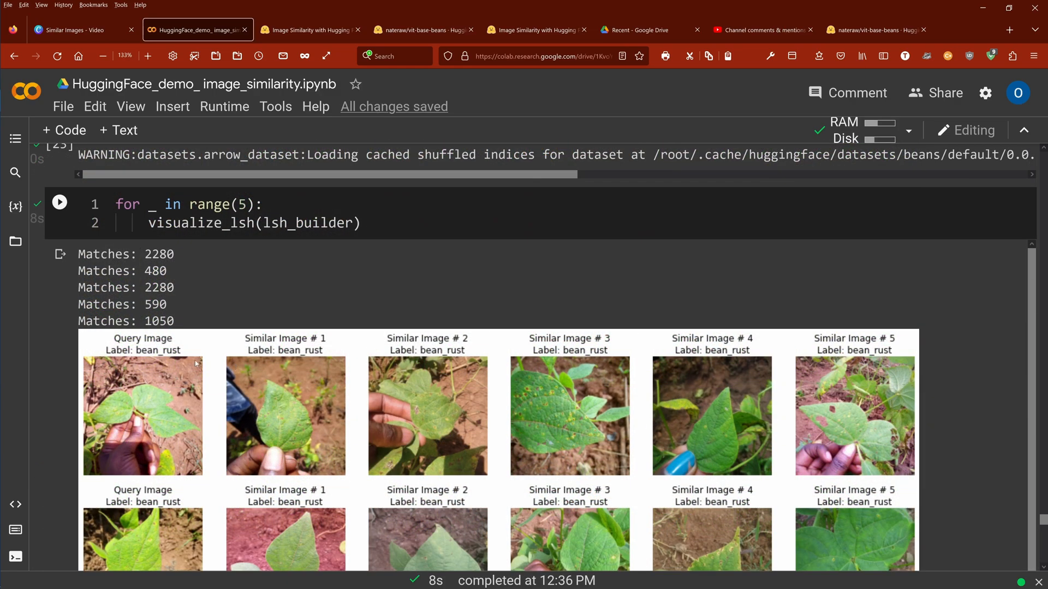
mouse_move(192, 359)
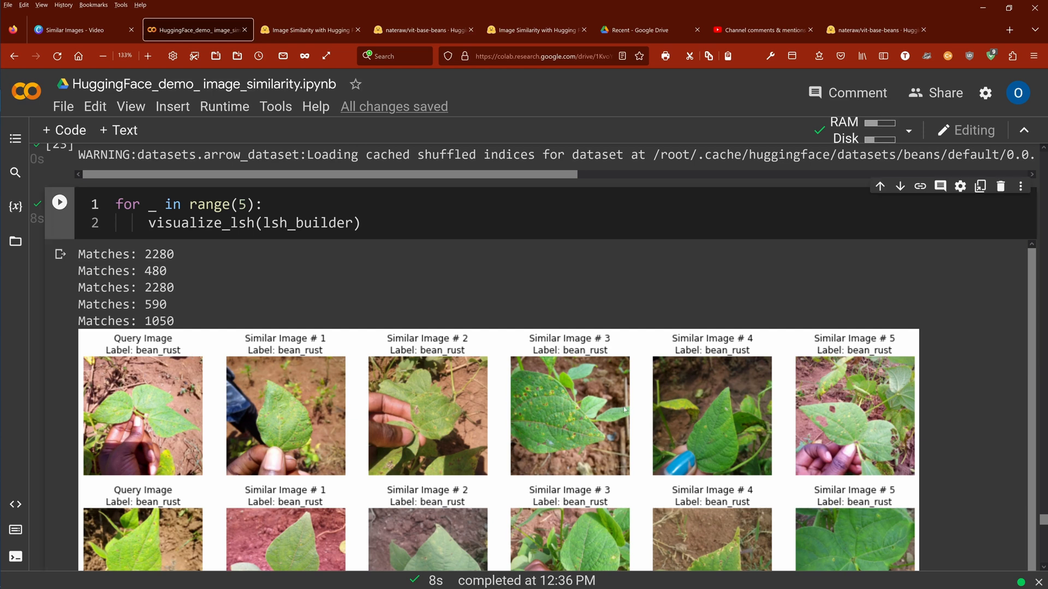
mouse_move(584, 396)
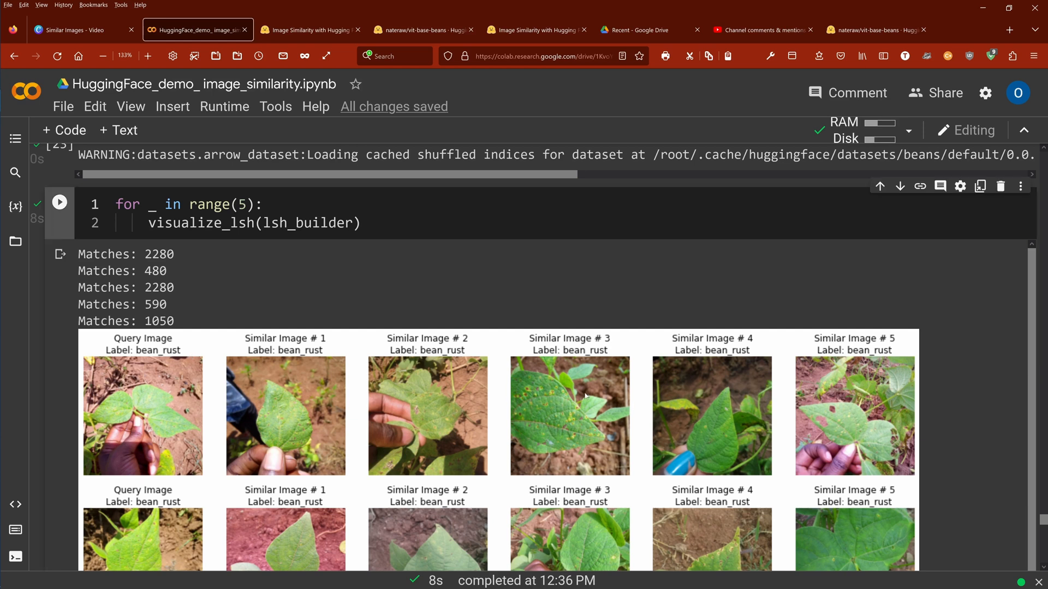
scroll(down, 3)
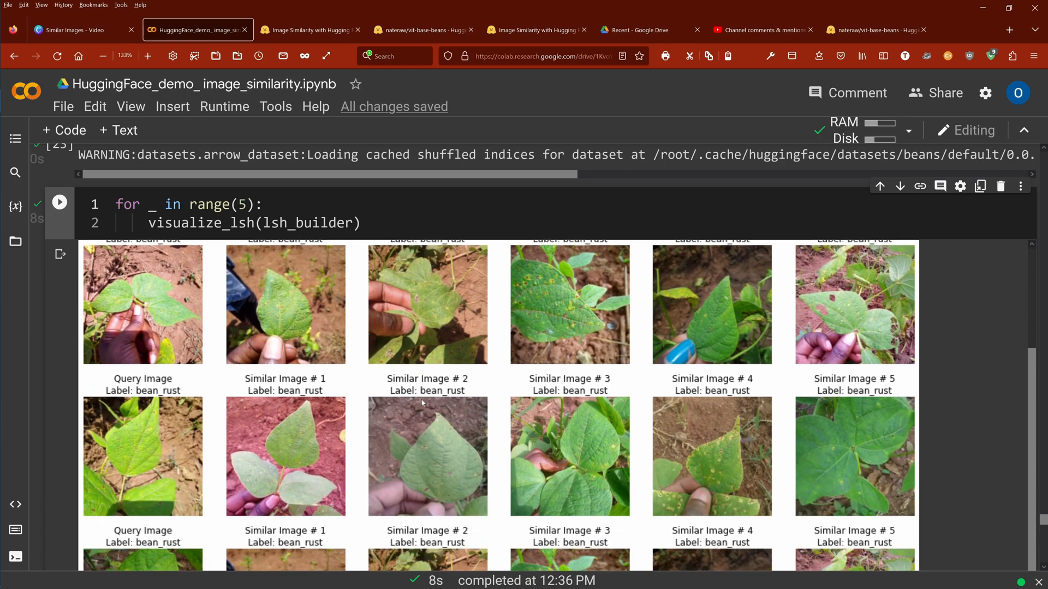
scroll(down, 3)
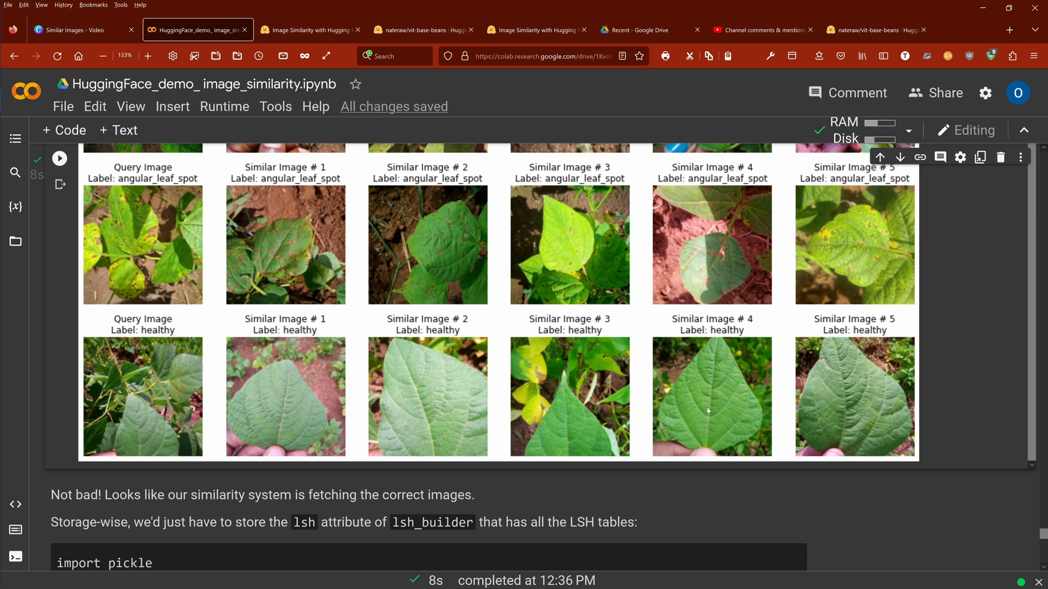
mouse_move(825, 415)
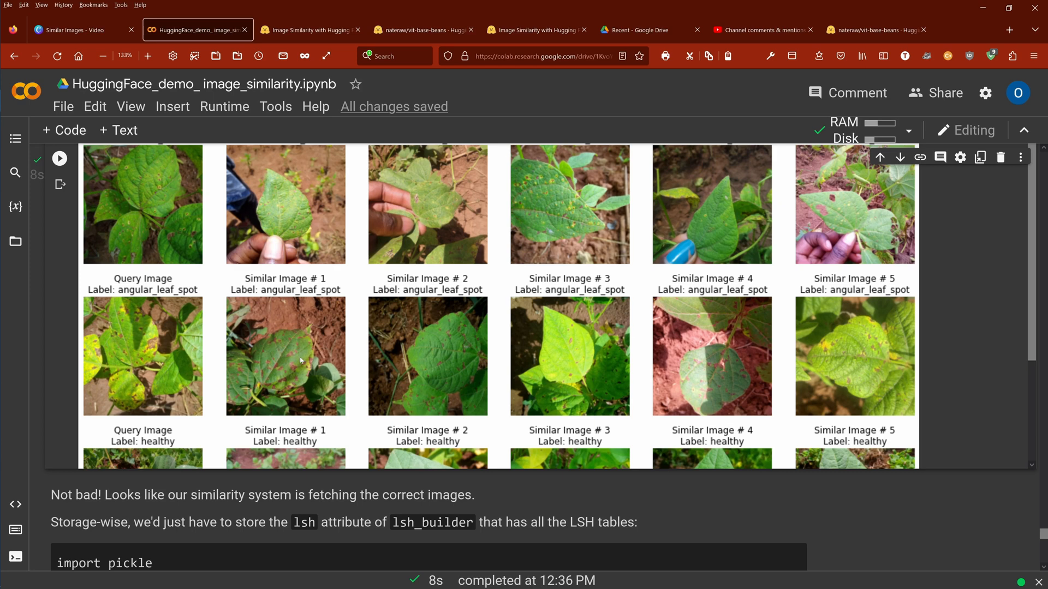
scroll(down, 3)
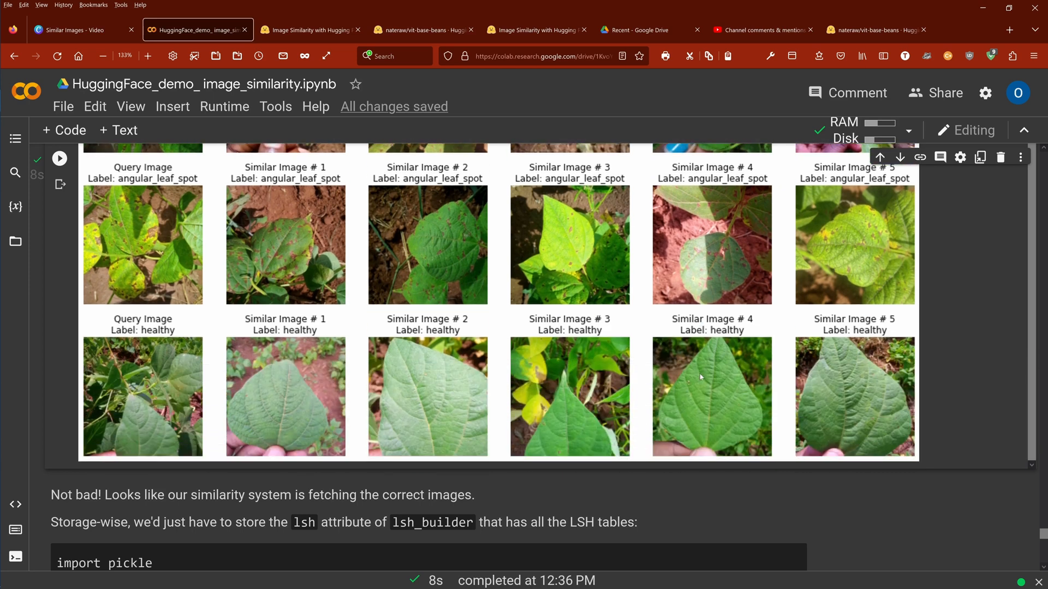
scroll(down, 3)
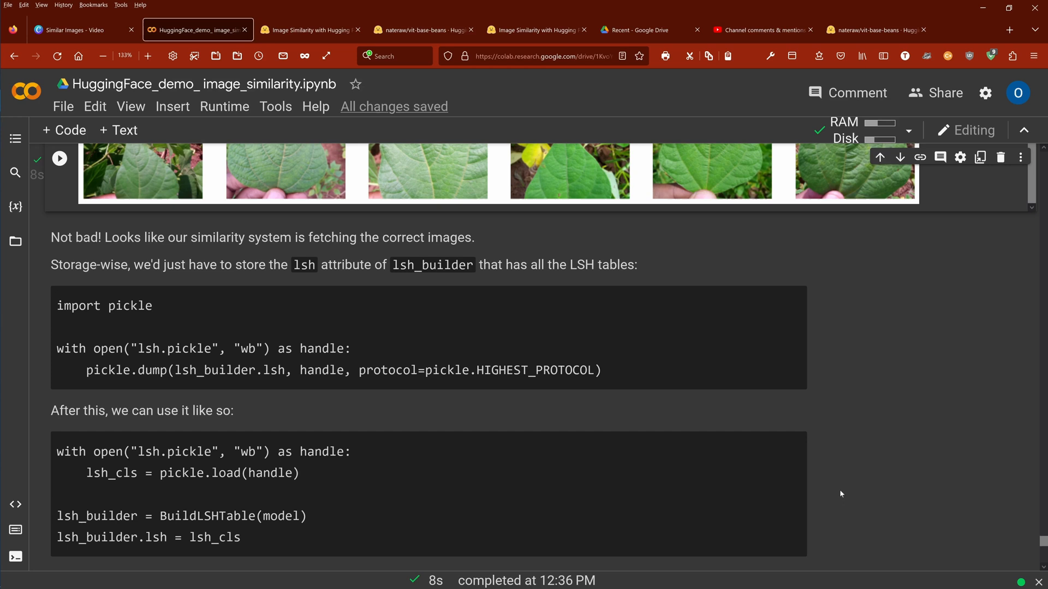
scroll(down, 3)
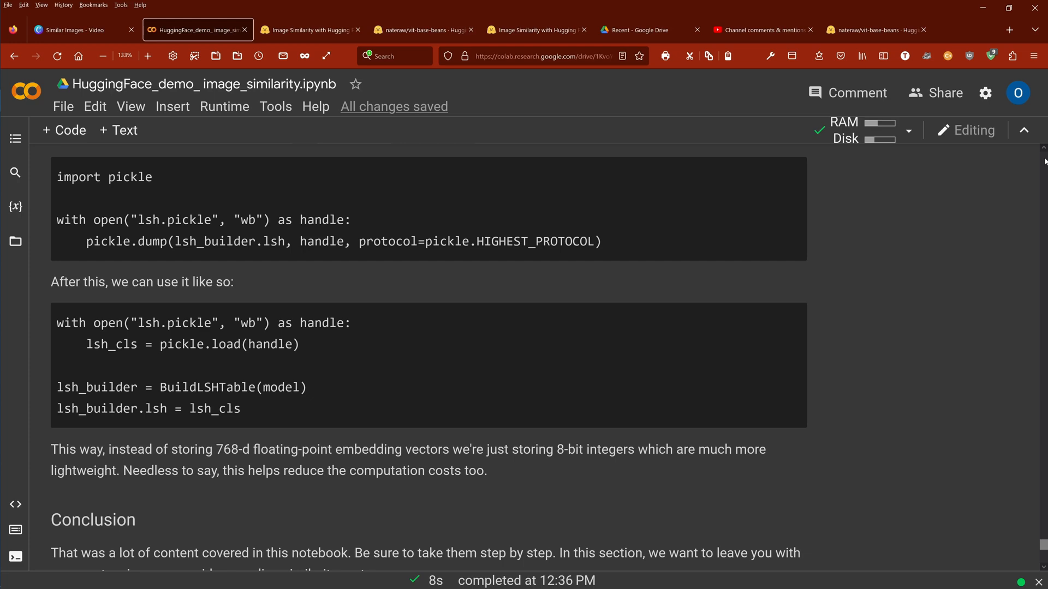
mouse_move(1039, 161)
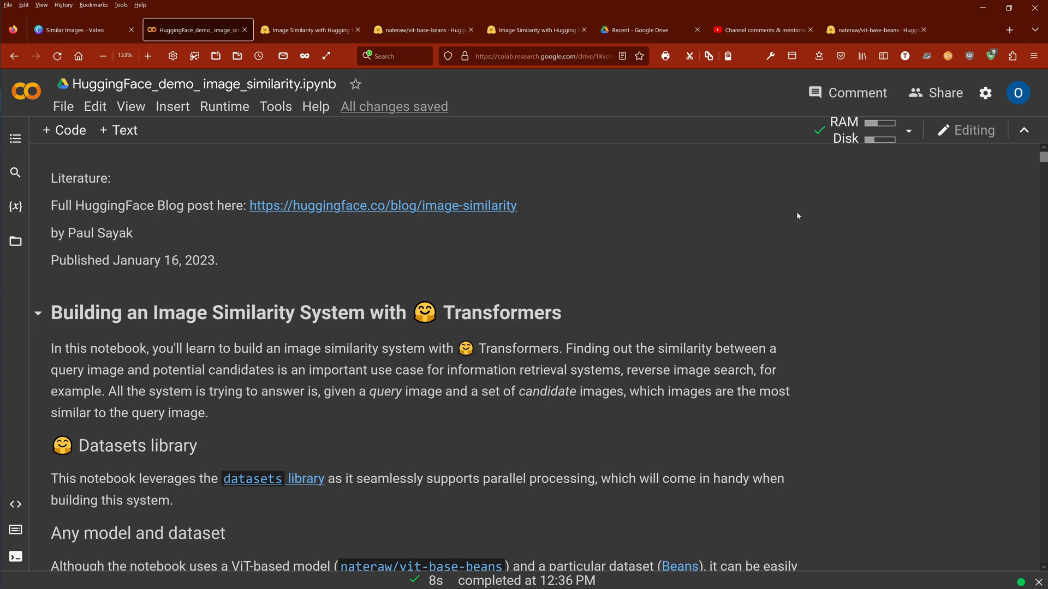
mouse_move(777, 208)
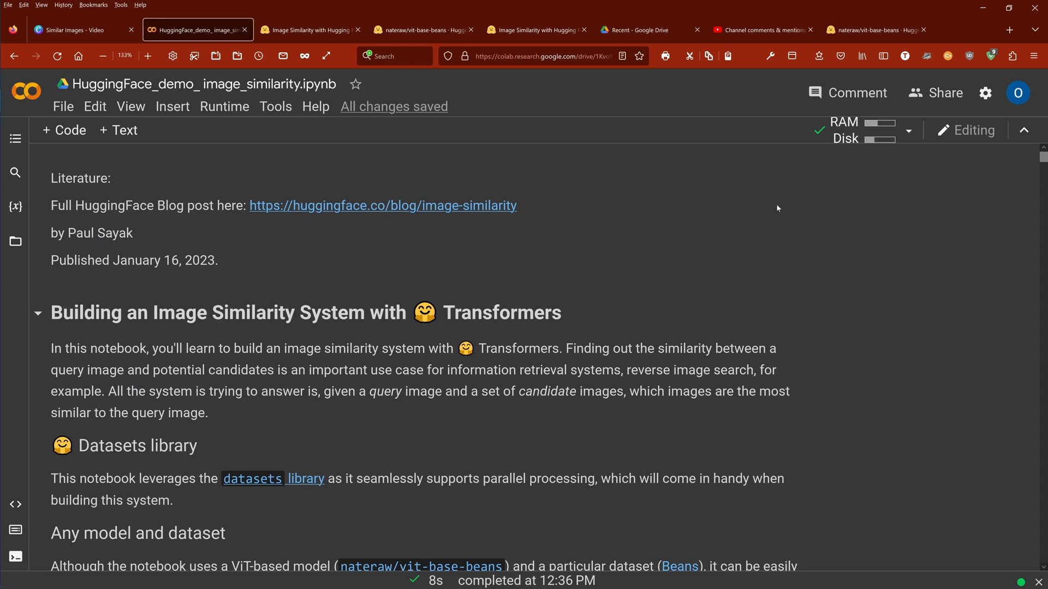
mouse_move(683, 224)
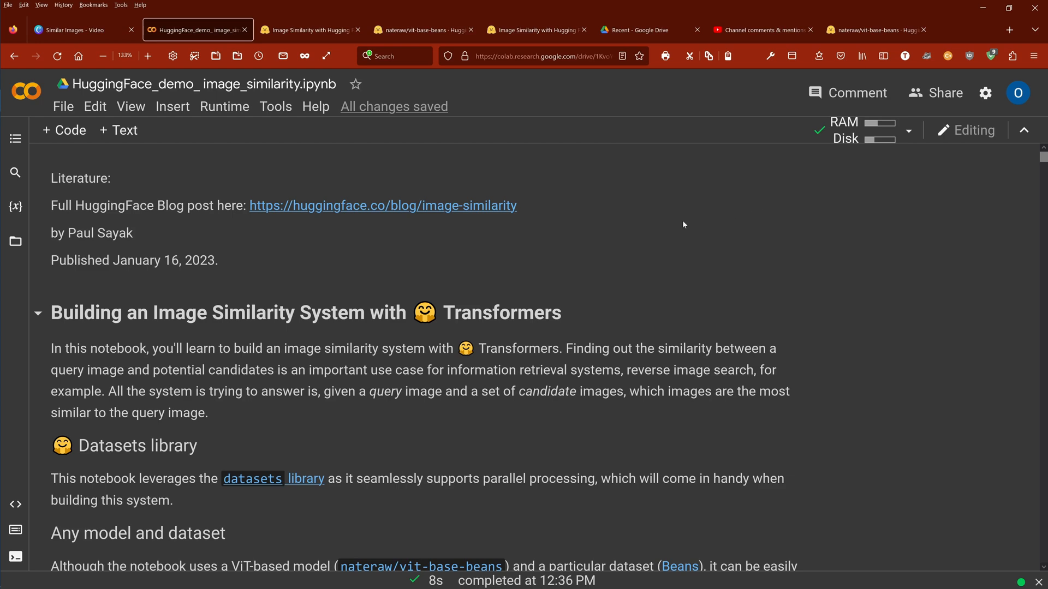